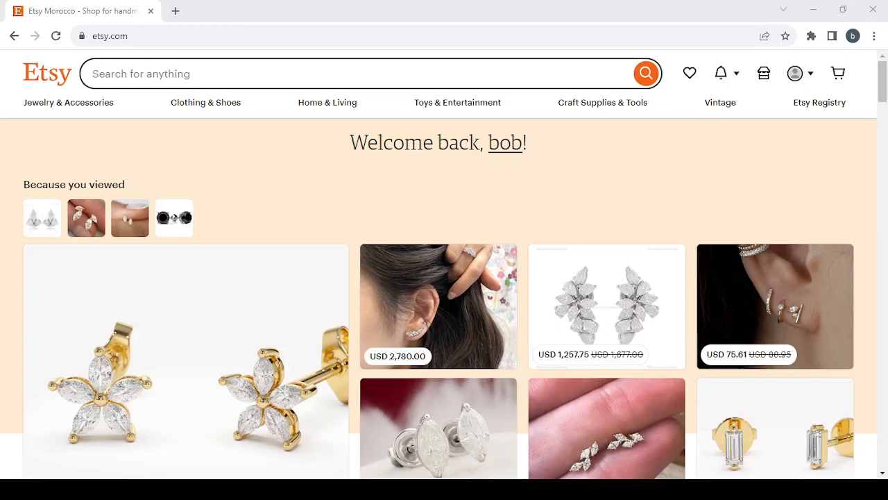
pyautogui.moveTo(730, 122)
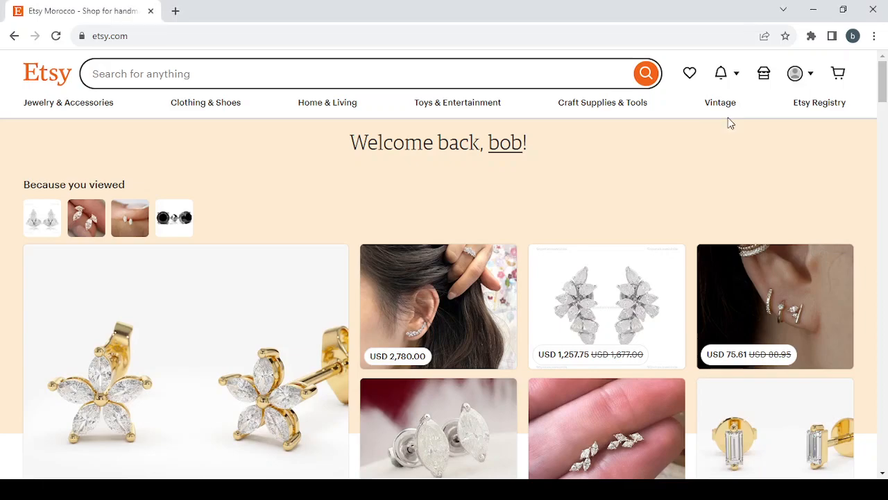
pyautogui.moveTo(447, 204)
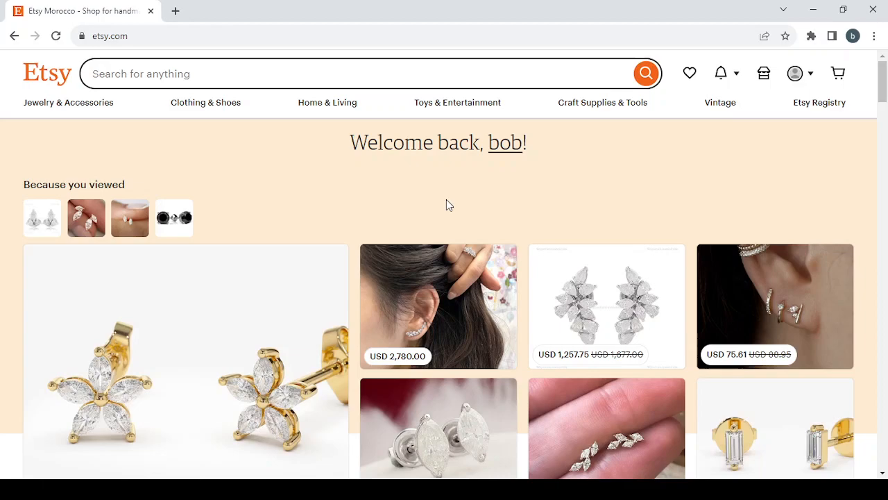
# - Scroll down the homepage recommendations feed toward the diamond earrings product card
pyautogui.scroll(-3)
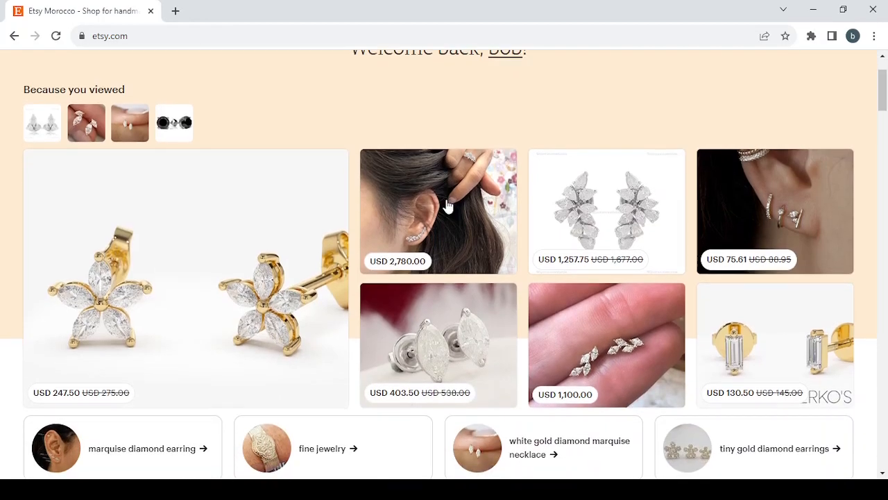
pyautogui.scroll(-3)
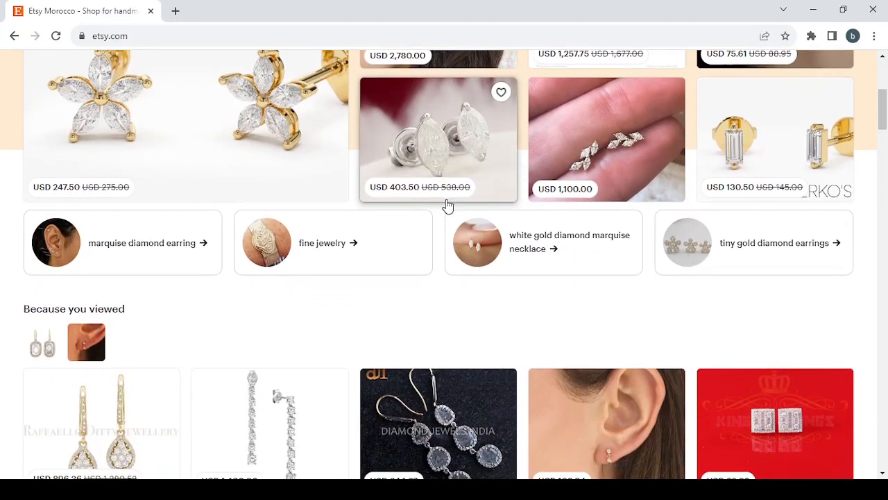
pyautogui.scroll(-3)
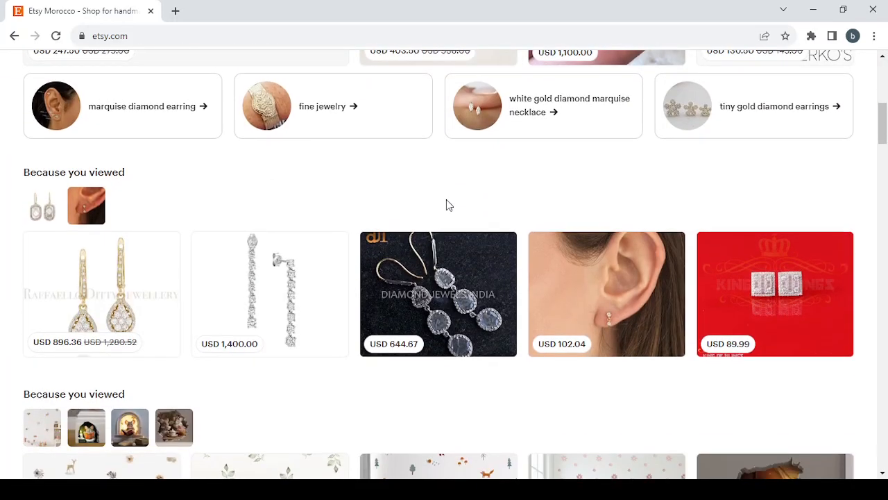
pyautogui.scroll(-3)
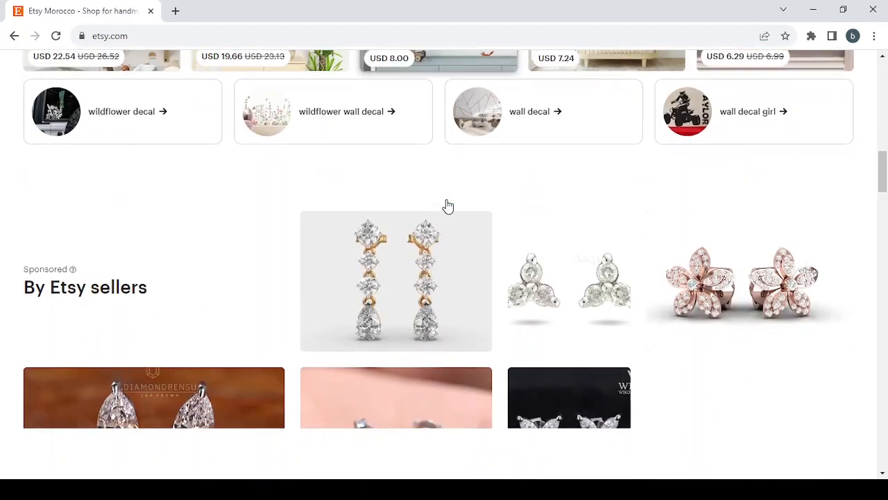
pyautogui.scroll(-3)
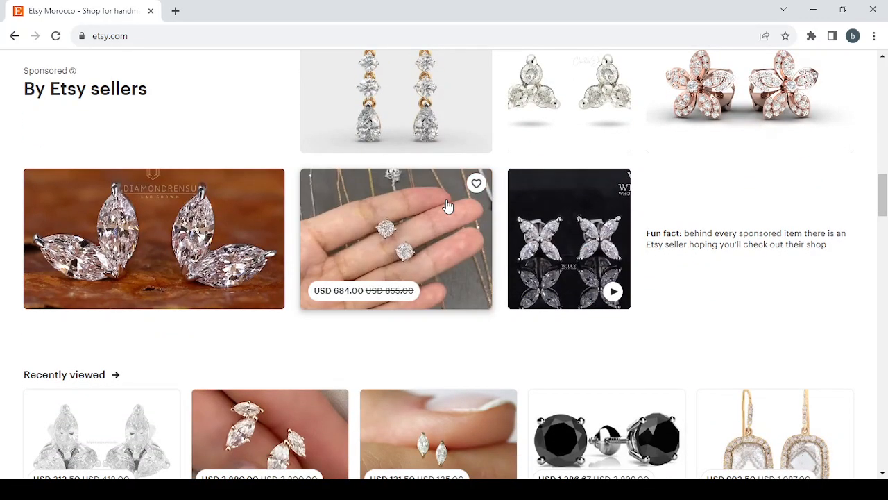
pyautogui.scroll(-3)
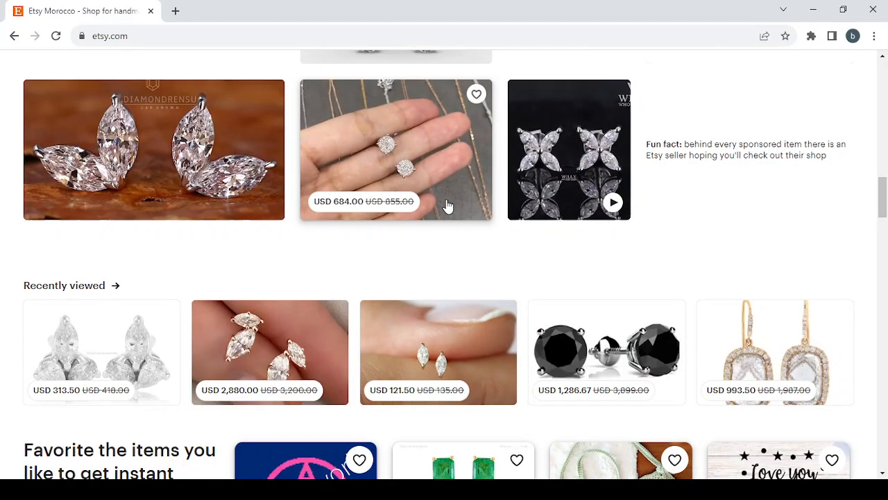
pyautogui.scroll(-3)
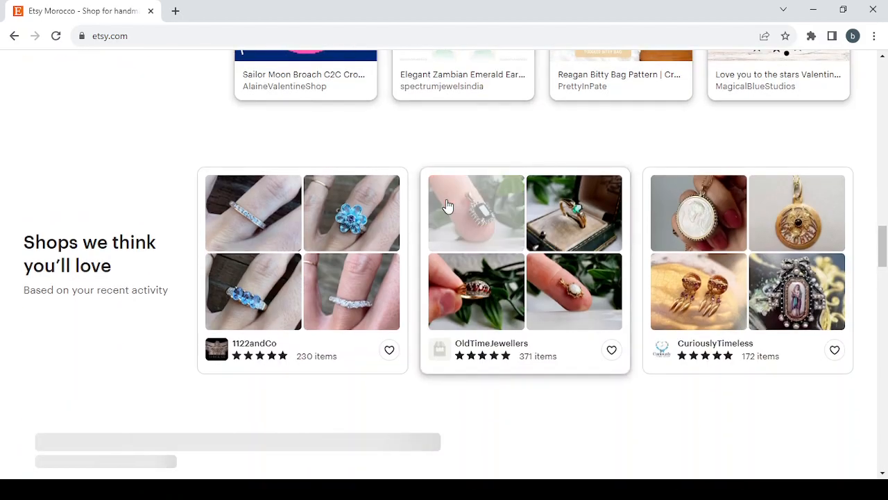
pyautogui.scroll(-3)
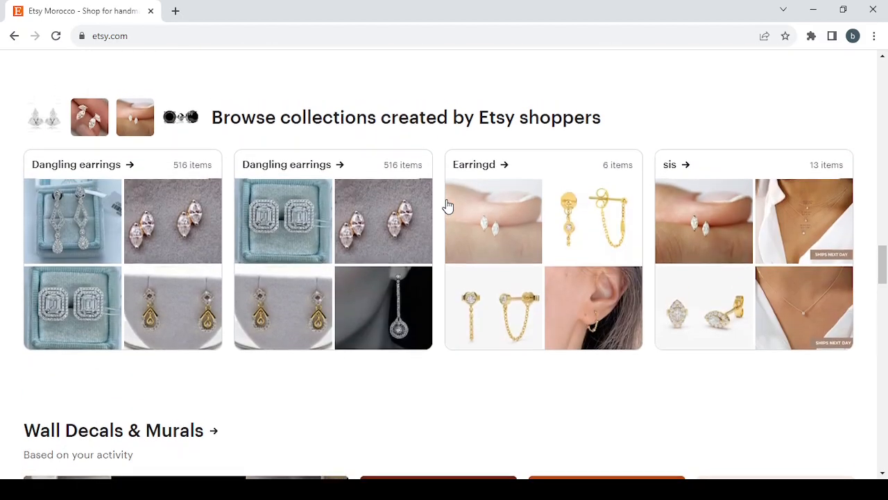
pyautogui.scroll(-3)
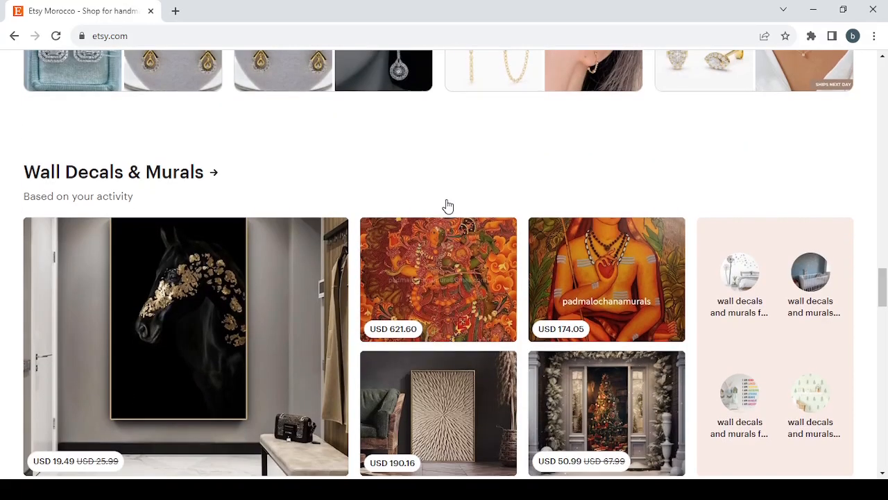
pyautogui.scroll(-3)
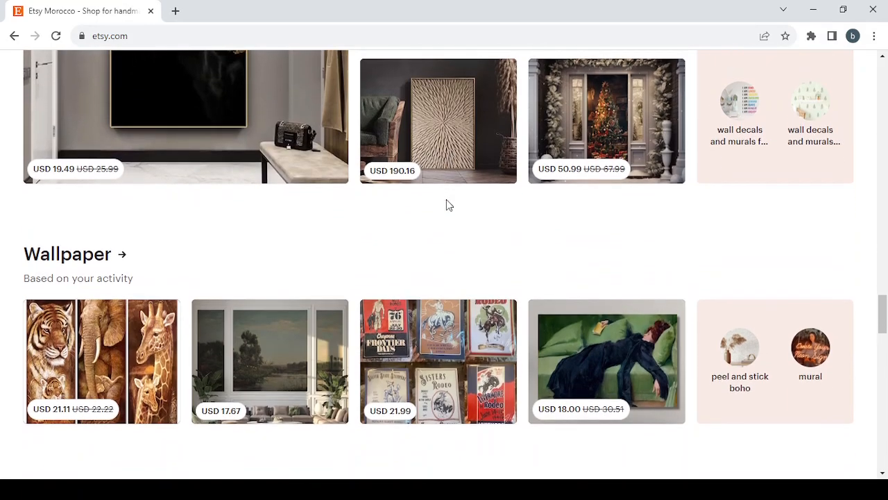
pyautogui.scroll(-3)
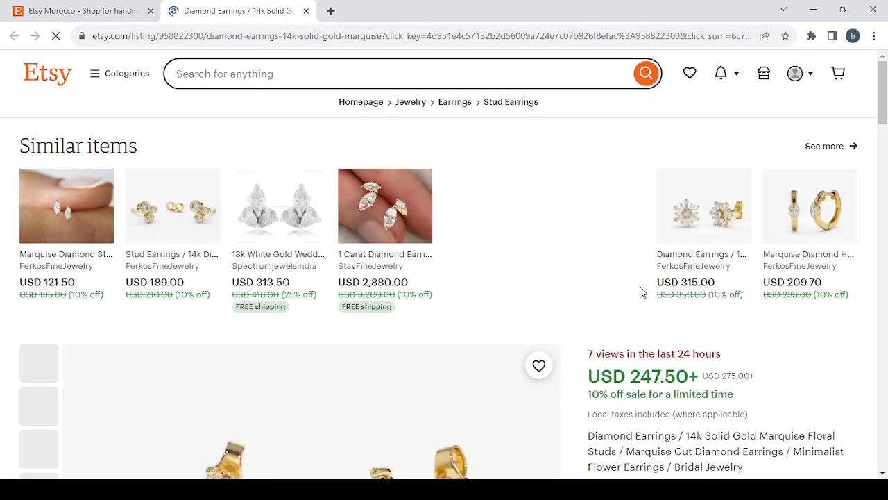
# - Page the earrings gallery forward two photos to the worn-on-ear shot
pyautogui.scroll(-3)
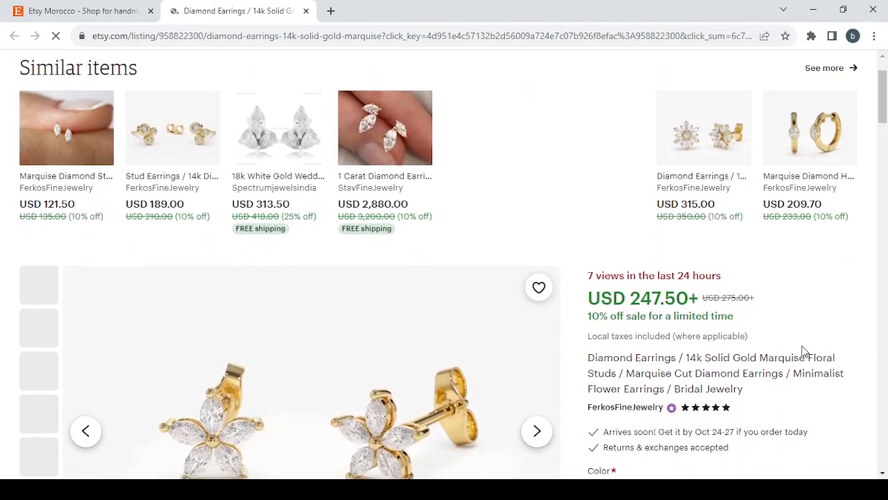
pyautogui.scroll(-3)
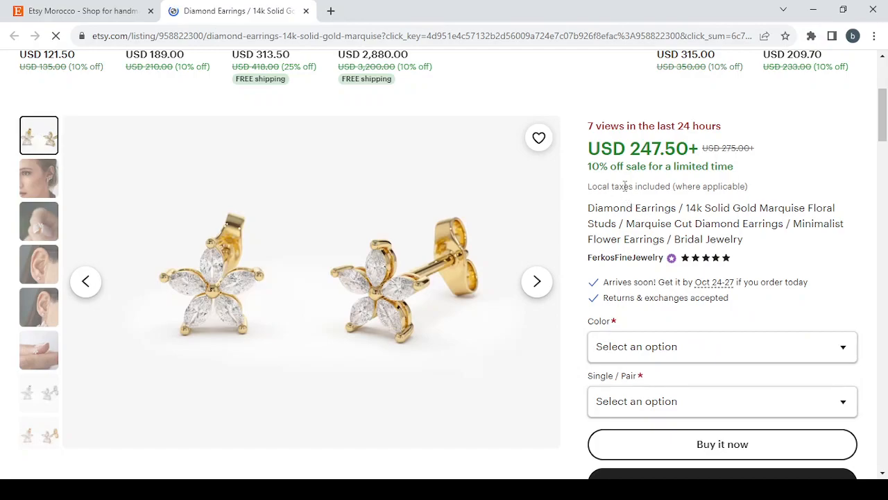
pyautogui.scroll(-3)
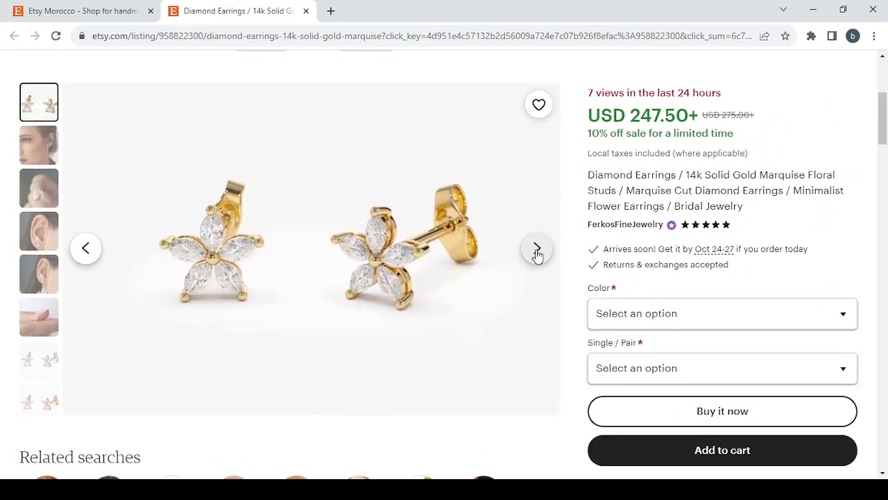
pyautogui.click(536, 247)
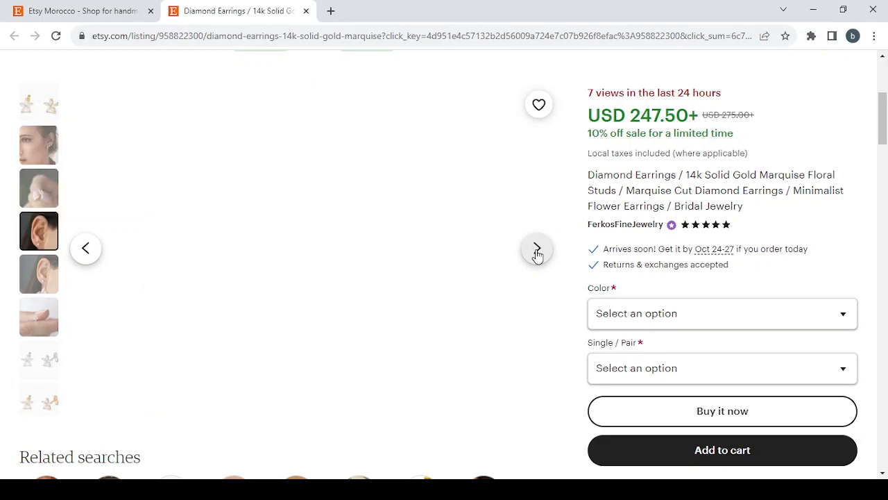
pyautogui.click(535, 247)
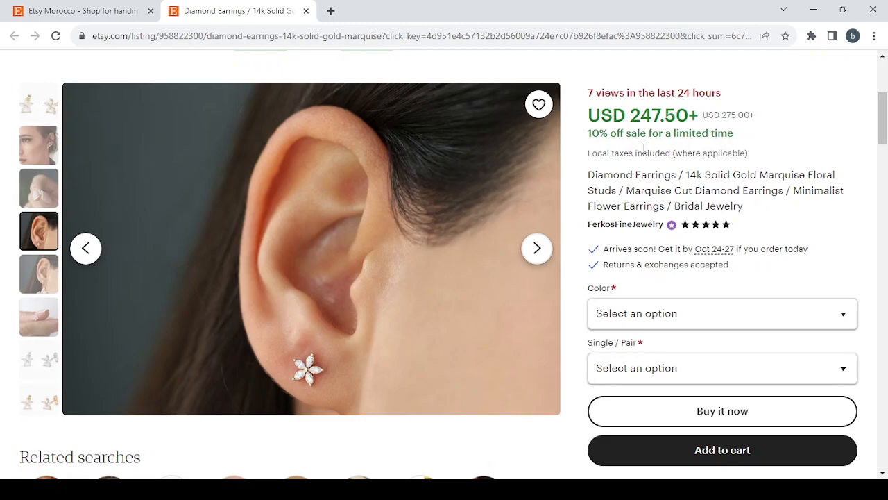
# - Read down through the reviews, item details and shop description of the listing
pyautogui.scroll(-3)
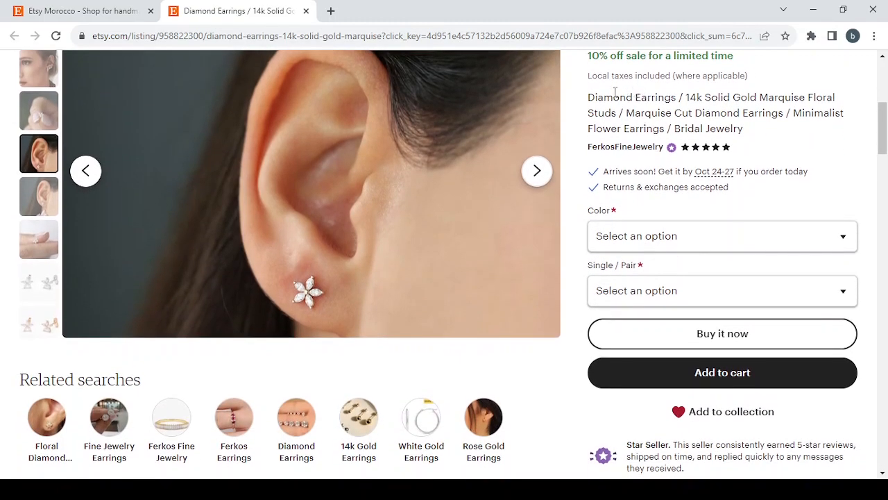
pyautogui.moveTo(714, 145)
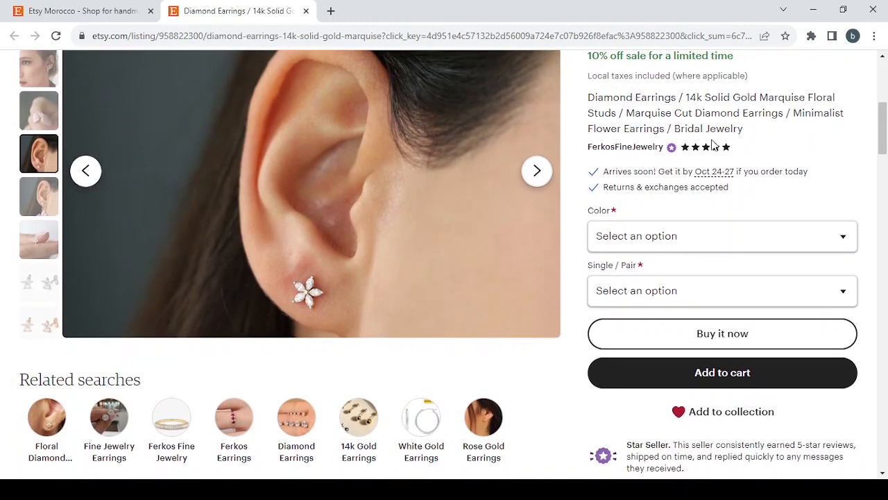
pyautogui.scroll(-3)
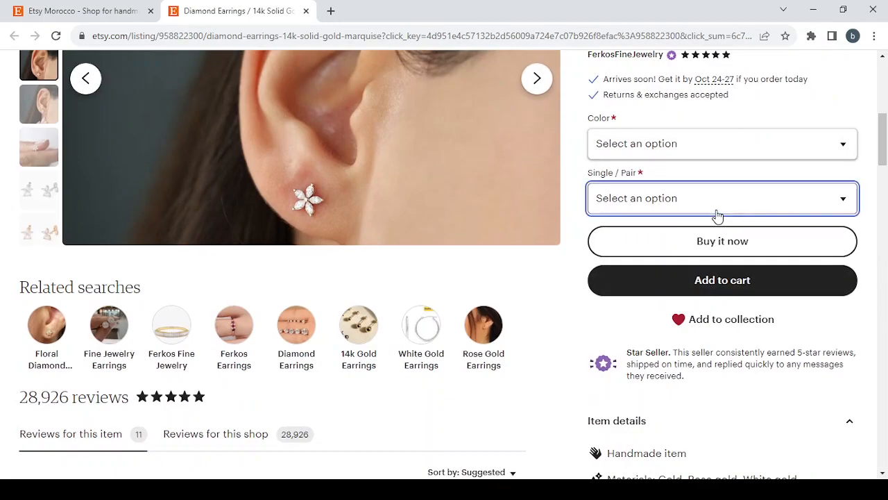
pyautogui.scroll(-3)
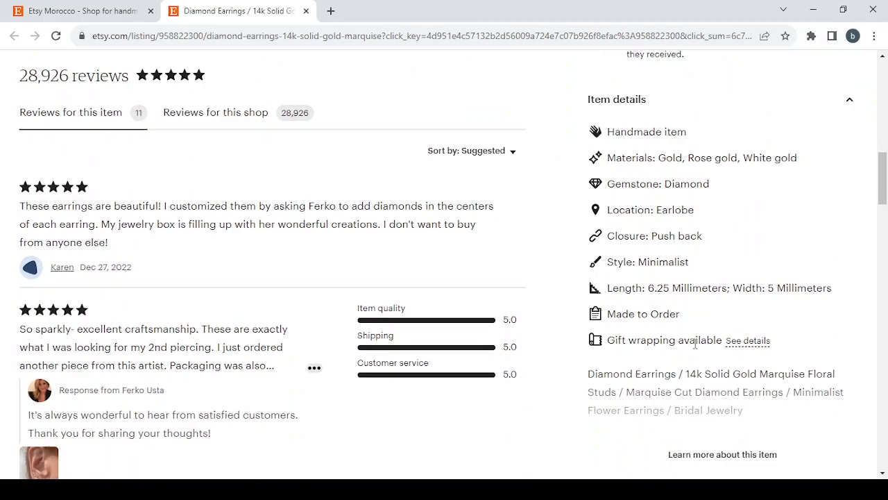
pyautogui.moveTo(711, 108)
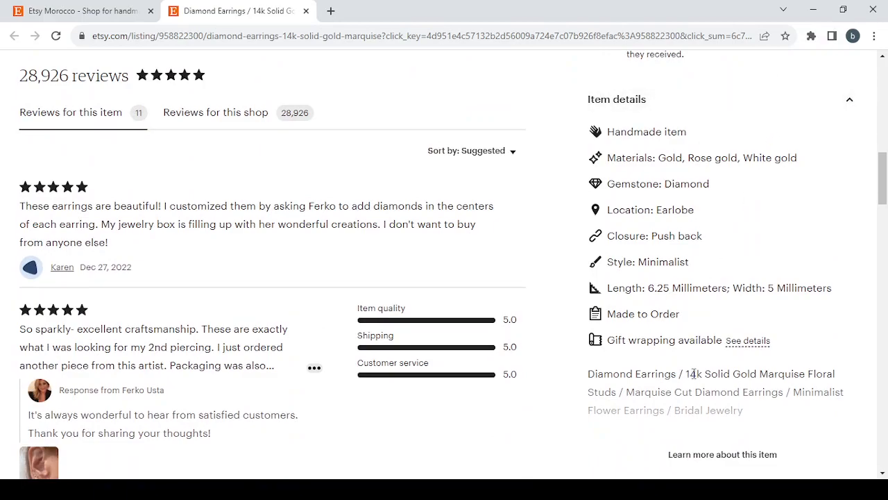
pyautogui.scroll(-3)
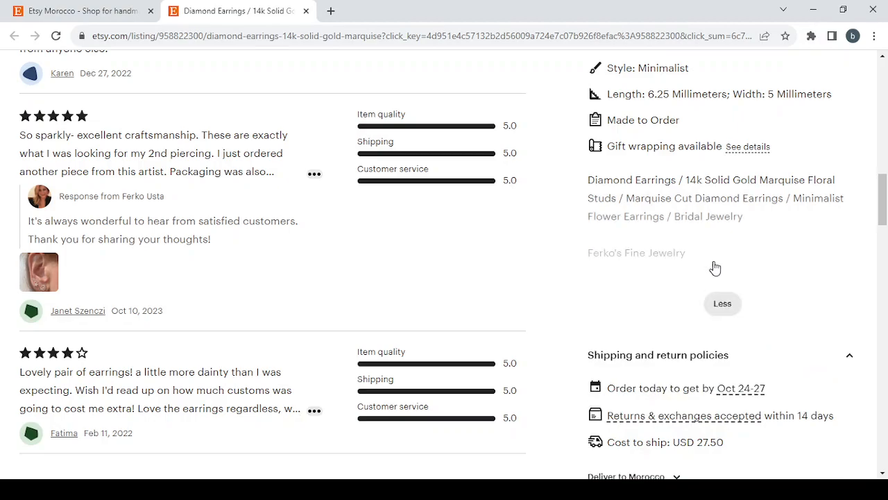
pyautogui.scroll(-3)
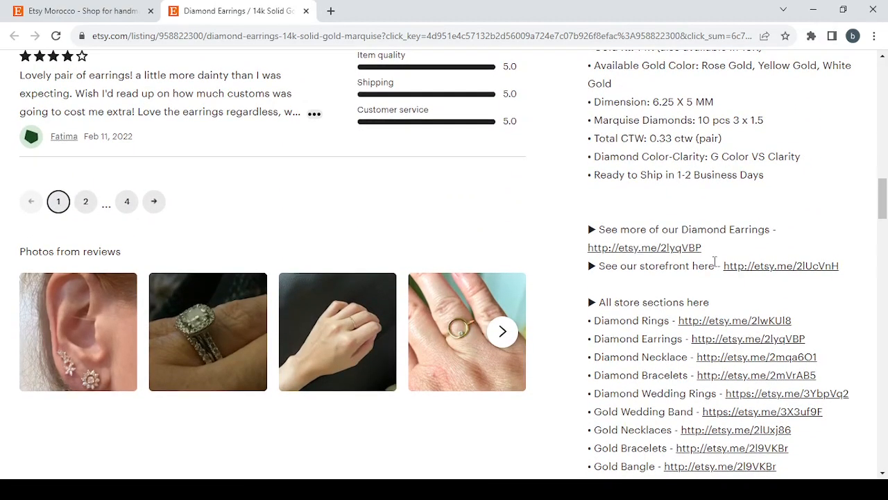
pyautogui.scroll(-3)
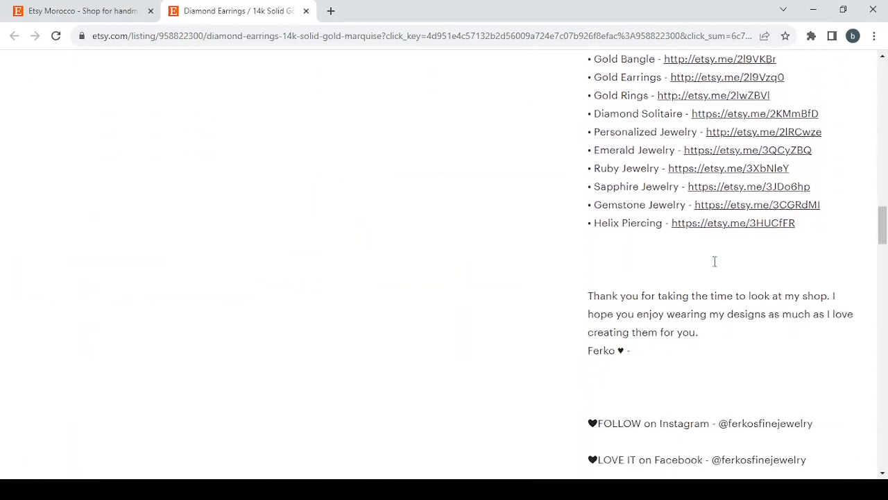
pyautogui.scroll(-3)
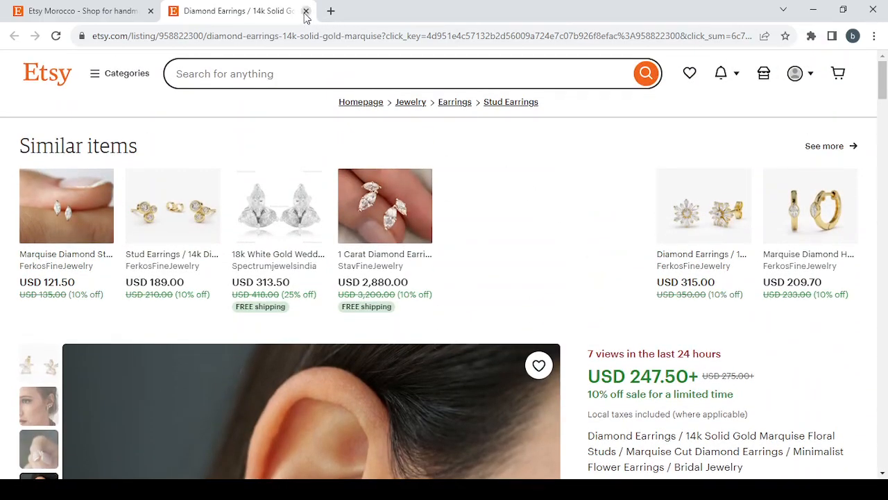
# - Close the diamond earrings tab and go to the shop setup via Shop Manager
pyautogui.click(305, 11)
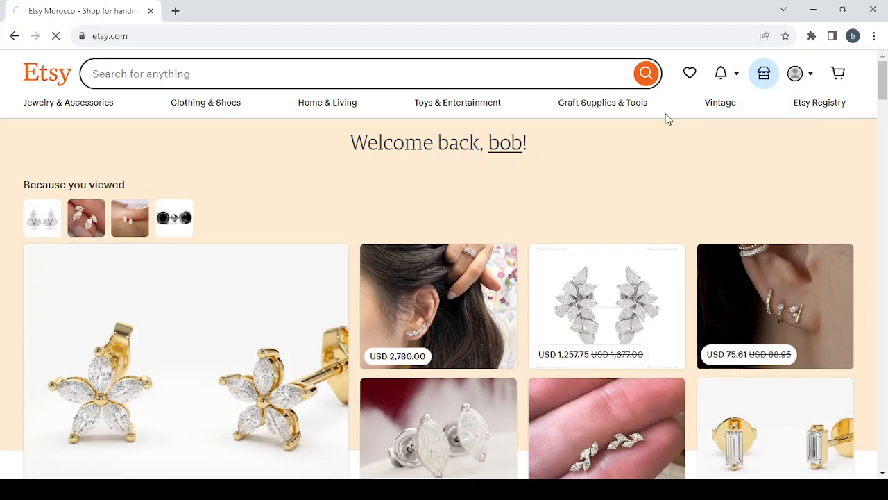
pyautogui.click(763, 72)
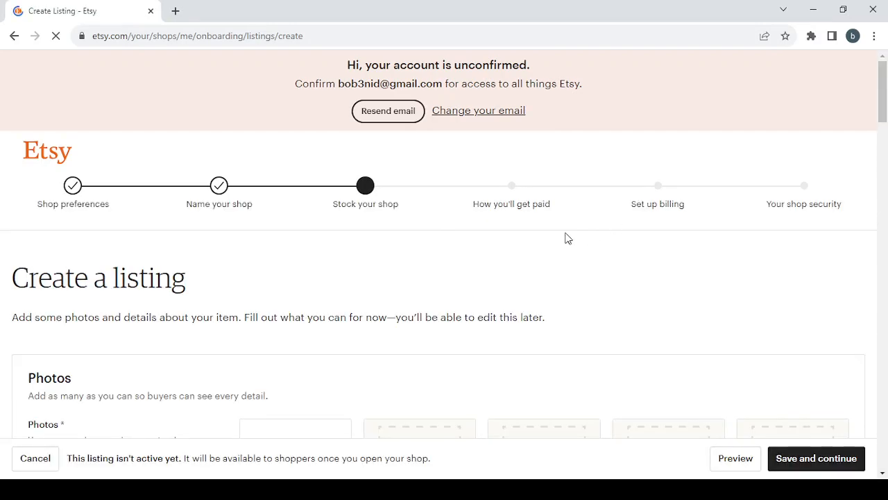
pyautogui.moveTo(311, 200)
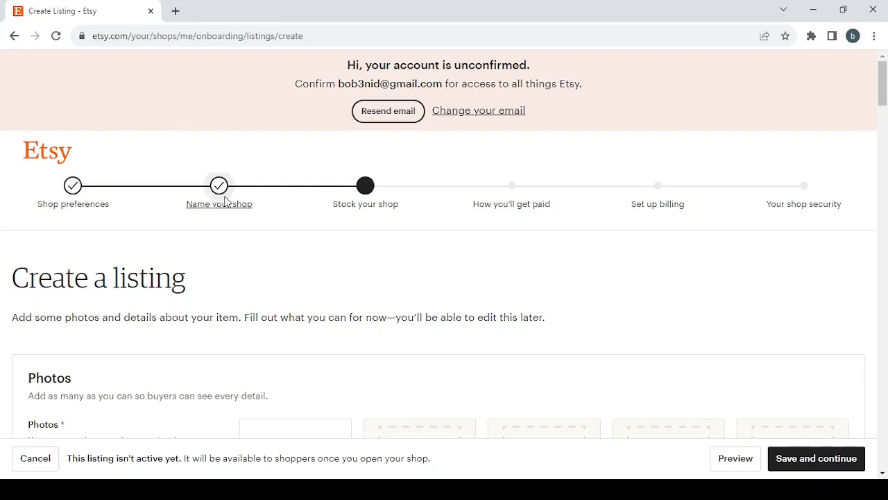
pyautogui.moveTo(349, 150)
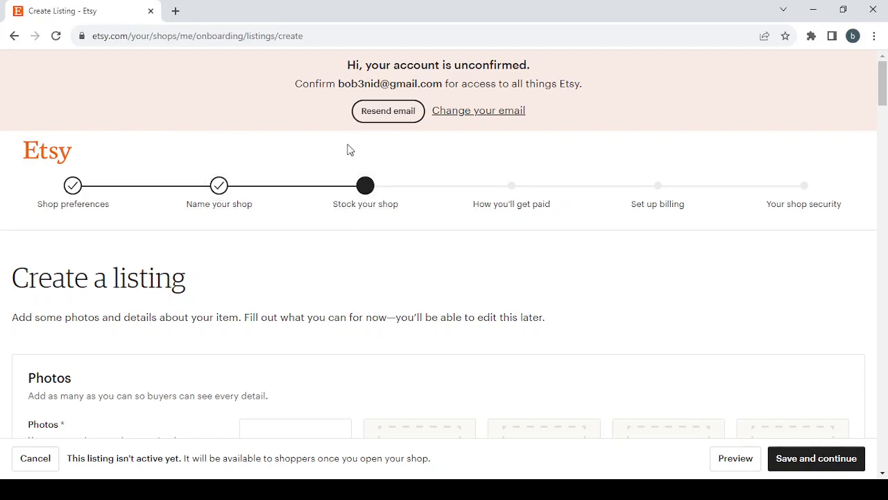
pyautogui.moveTo(507, 207)
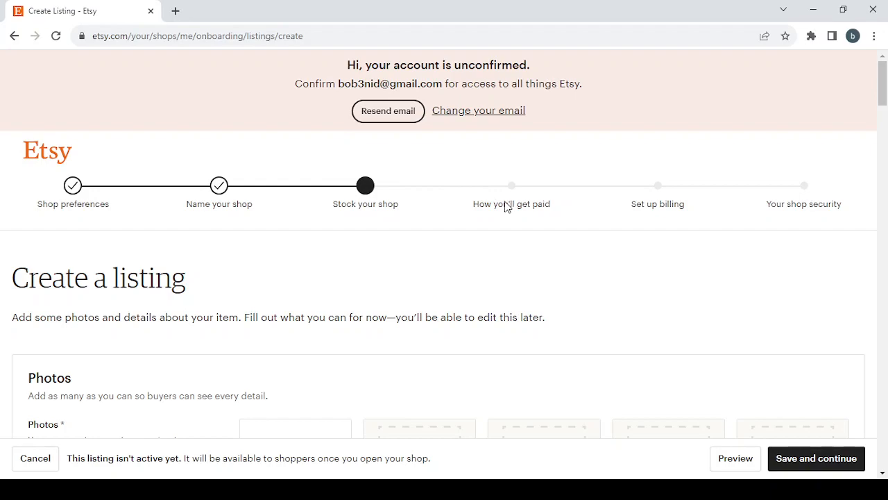
pyautogui.moveTo(650, 219)
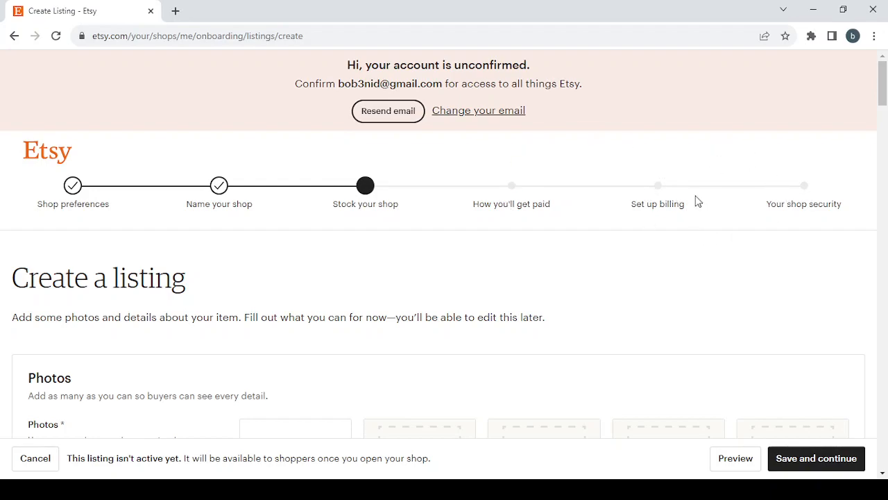
pyautogui.moveTo(724, 211)
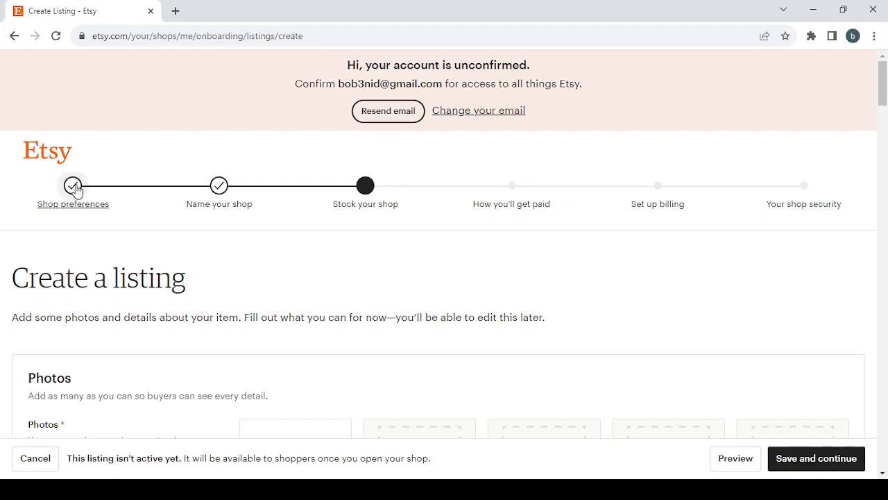
# - Reopen Shop preferences and change the shop currency to United States Dollar
pyautogui.click(73, 185)
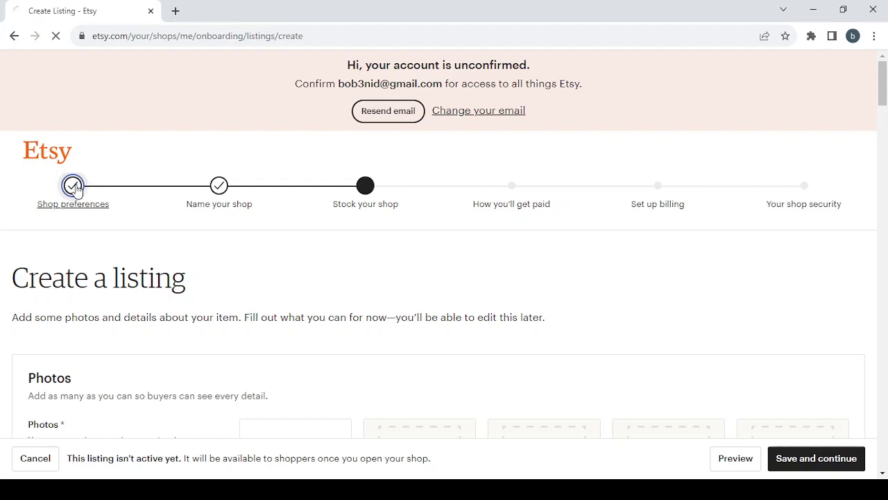
pyautogui.click(72, 186)
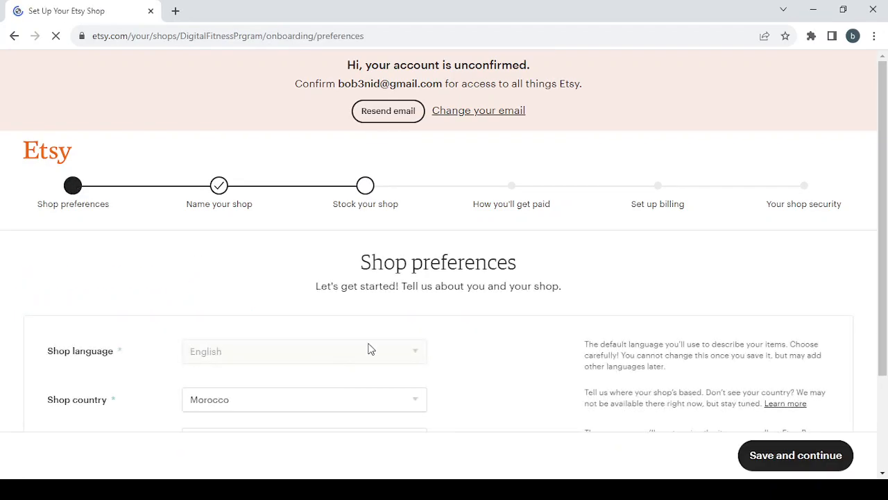
pyautogui.scroll(-3)
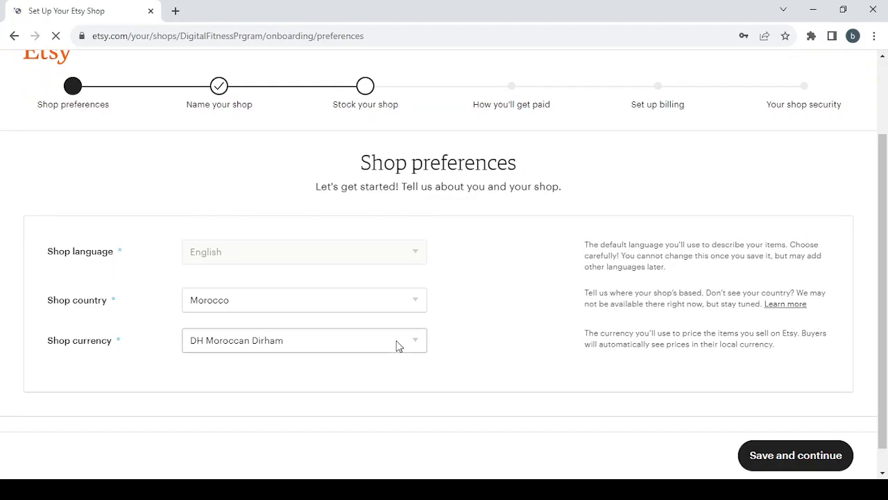
pyautogui.click(304, 340)
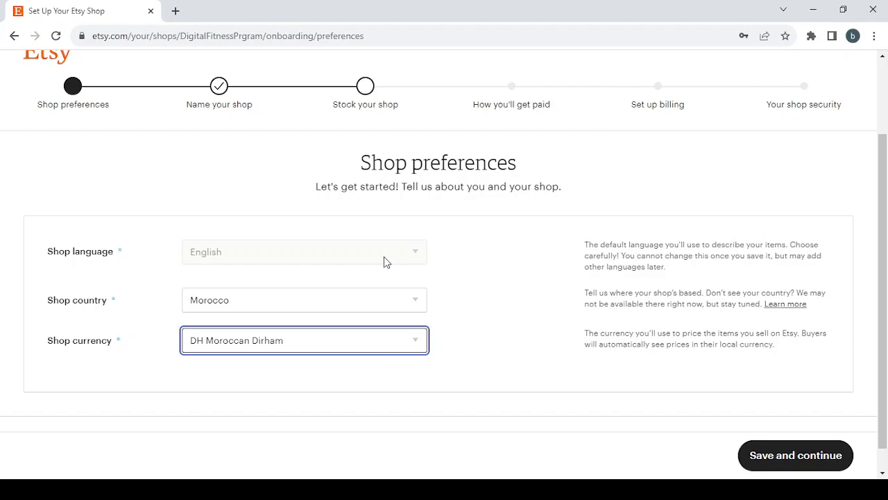
pyautogui.moveTo(386, 160)
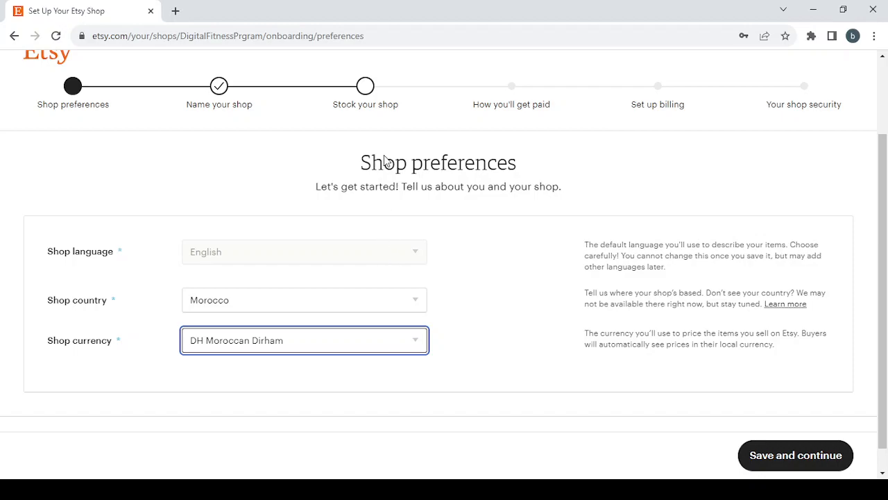
pyautogui.click(304, 340)
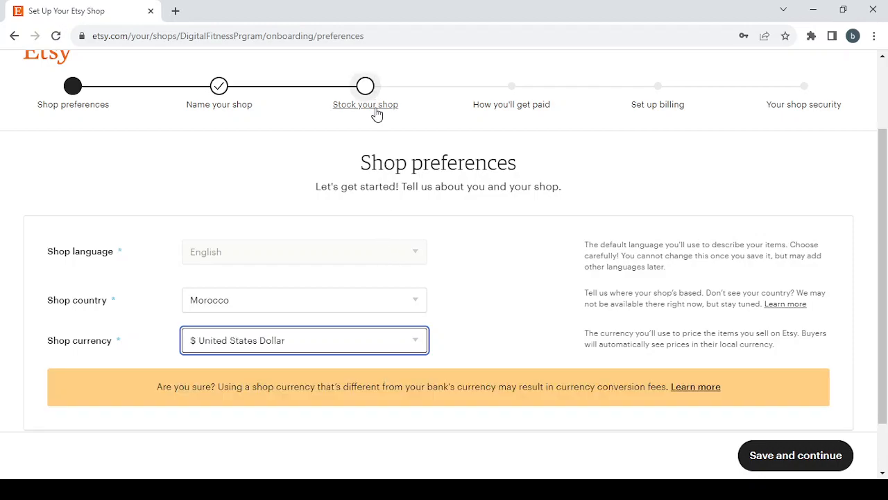
pyautogui.moveTo(766, 435)
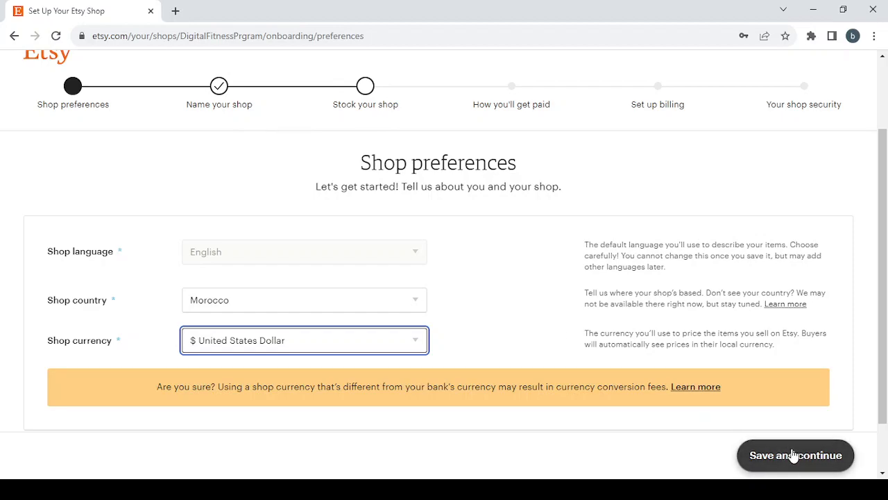
# - Replace the shop name DigitalFitnessPrgram with PersonalizedHomeDecorSigns, spaces removed
pyautogui.click(795, 455)
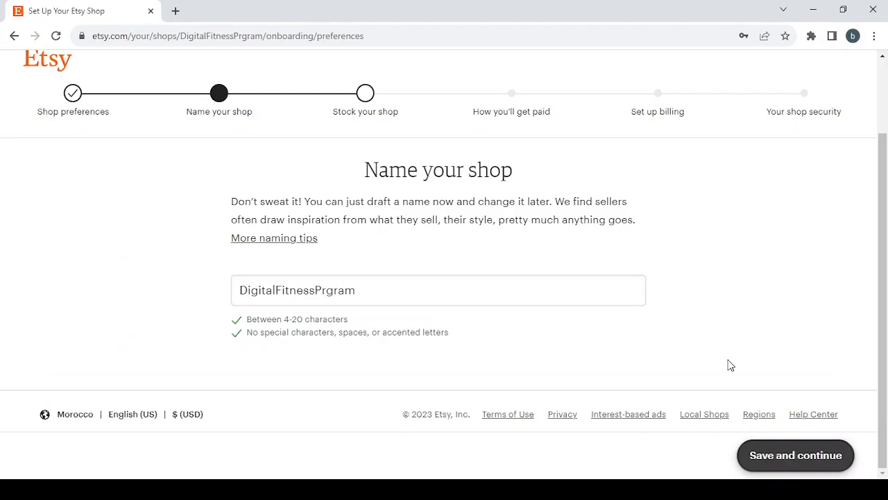
pyautogui.click(368, 290)
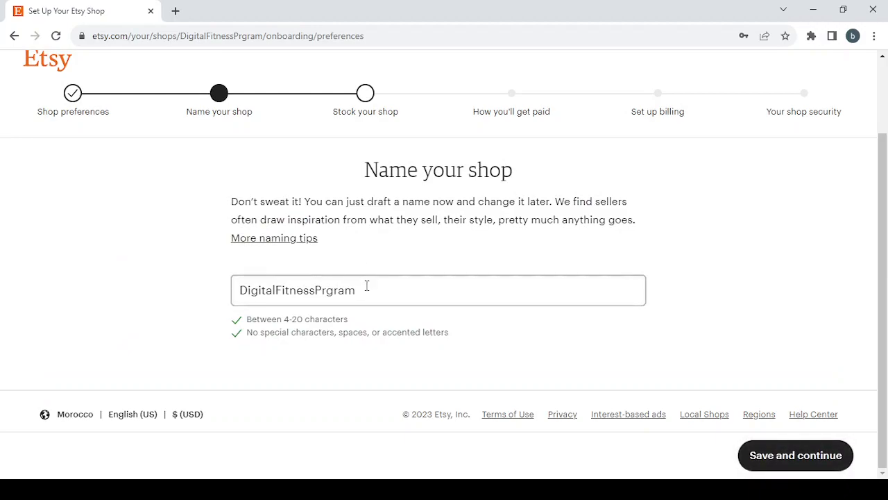
pyautogui.tripleClick(297, 290)
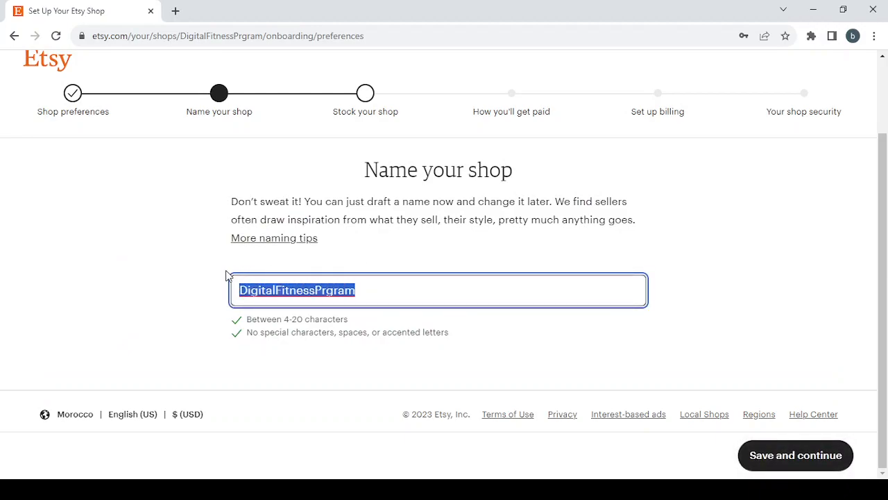
pyautogui.write('Personalized Home Decor Signs')
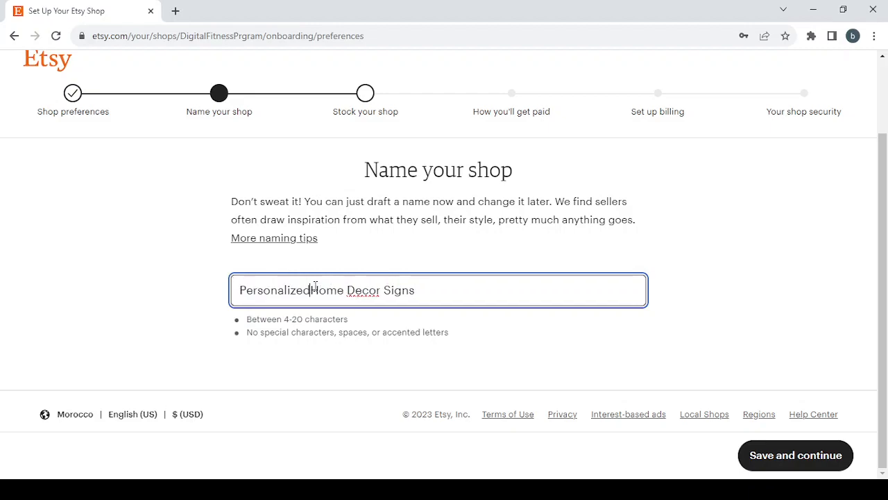
pyautogui.press('Backspace')
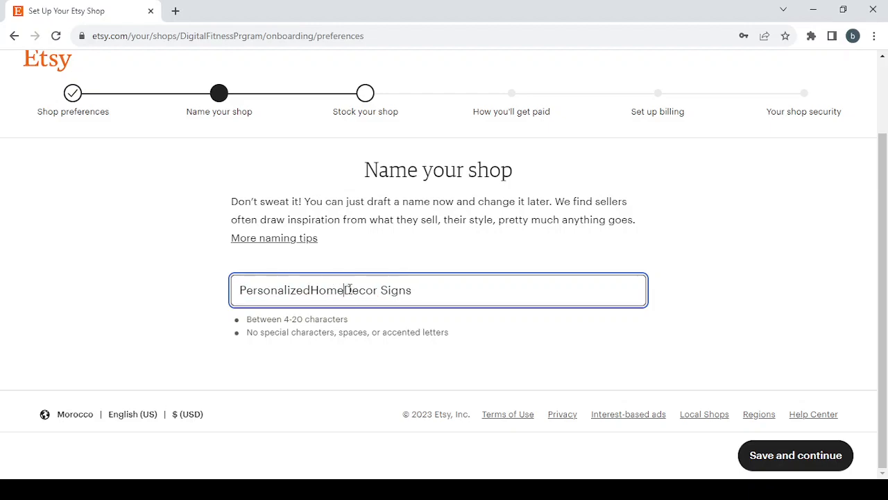
pyautogui.press('Backspace')
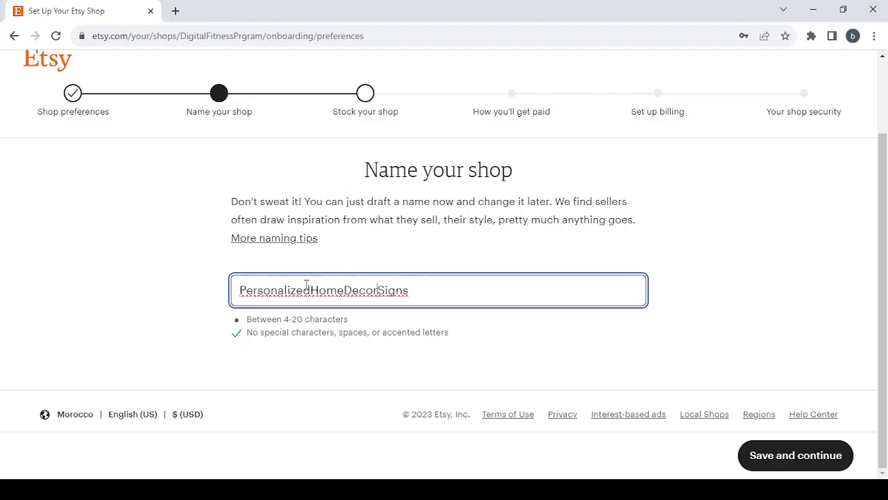
# - Trim the name to HomeDecorSigns1 and check that it is available
pyautogui.doubleClick(274, 290)
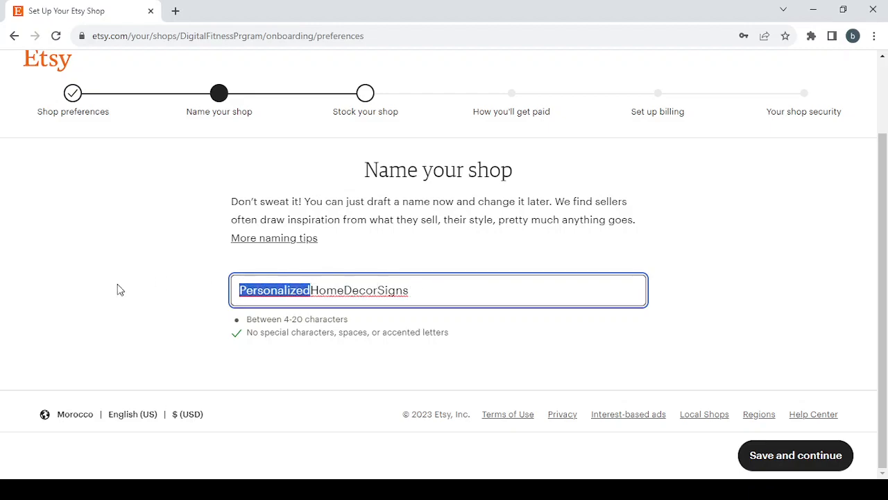
pyautogui.press('Delete')
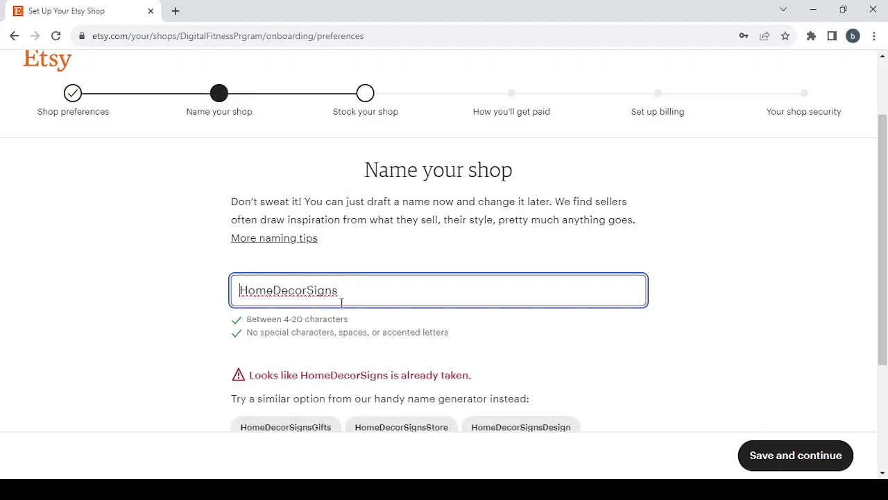
pyautogui.scroll(-3)
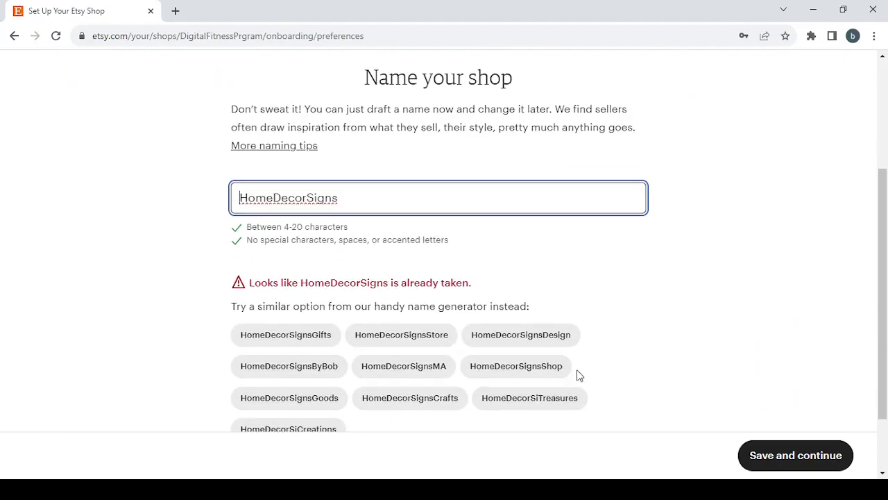
pyautogui.scroll(-3)
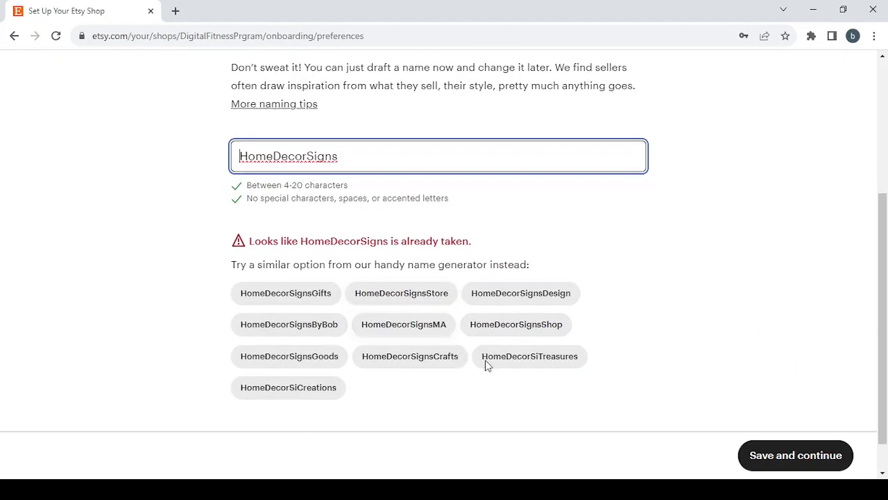
pyautogui.moveTo(380, 142)
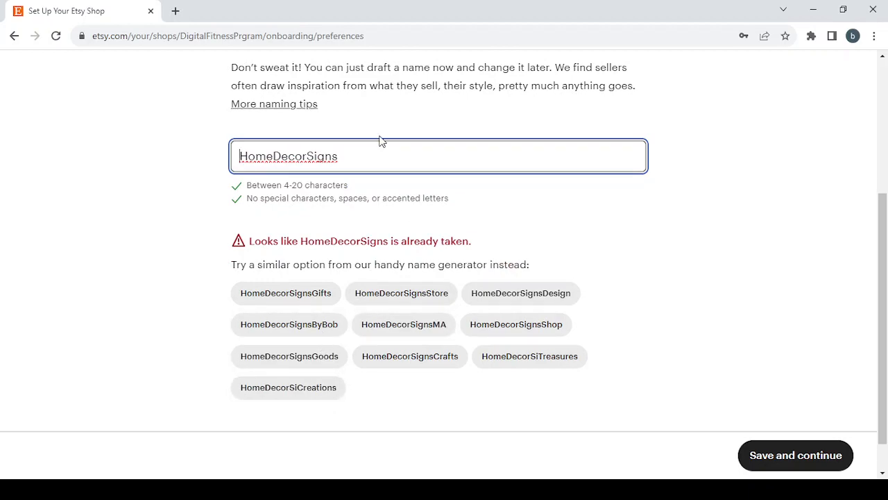
pyautogui.write('1')
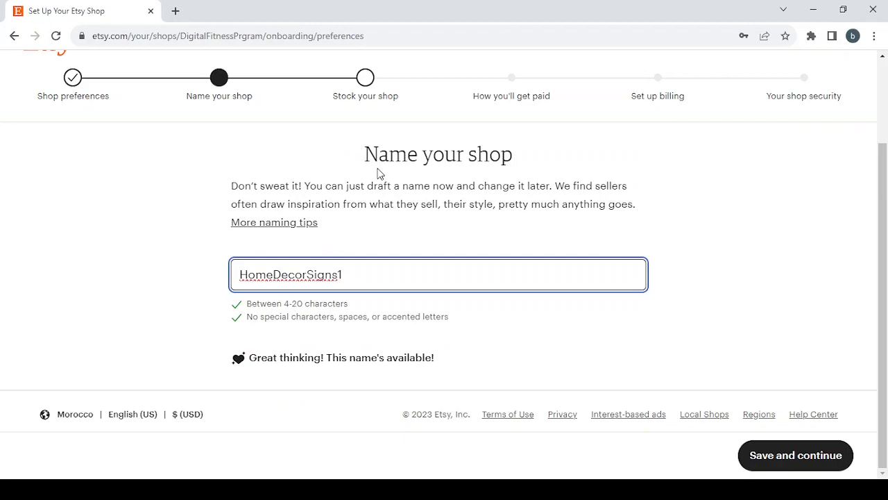
pyautogui.click(547, 319)
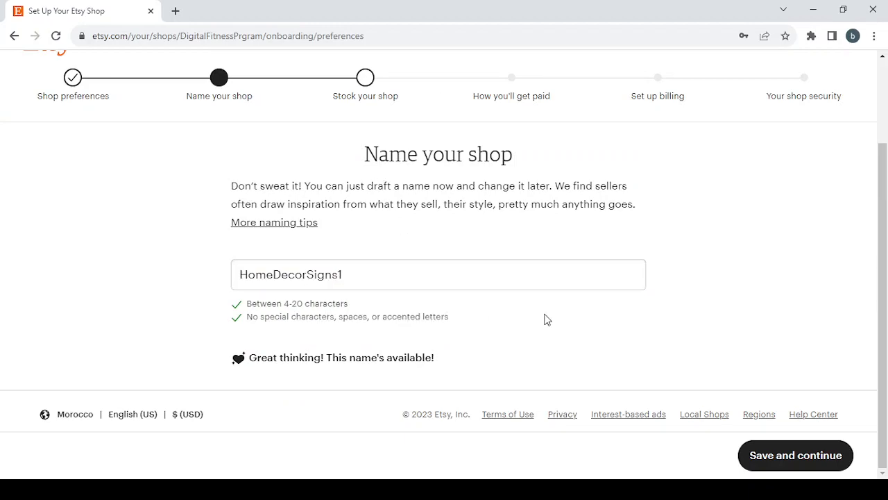
pyautogui.moveTo(788, 465)
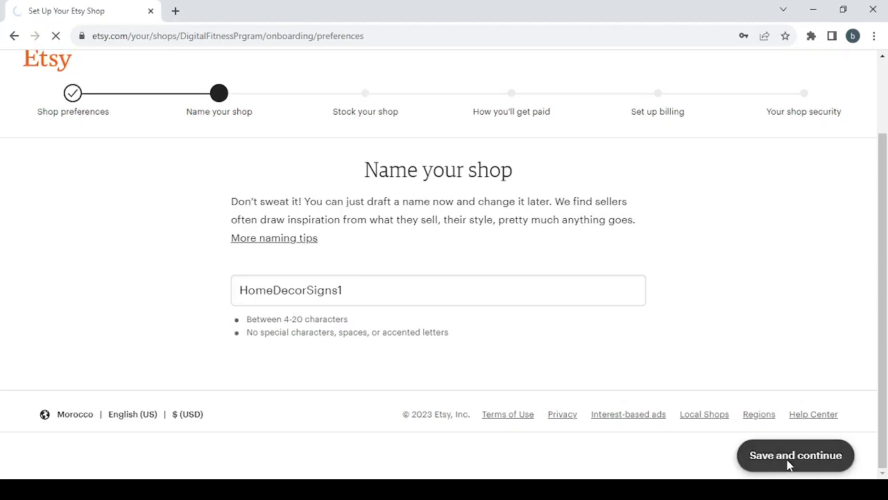
# - Save the shop name HomeDecorSigns1 and advance to the Create a listing step
pyautogui.click(795, 455)
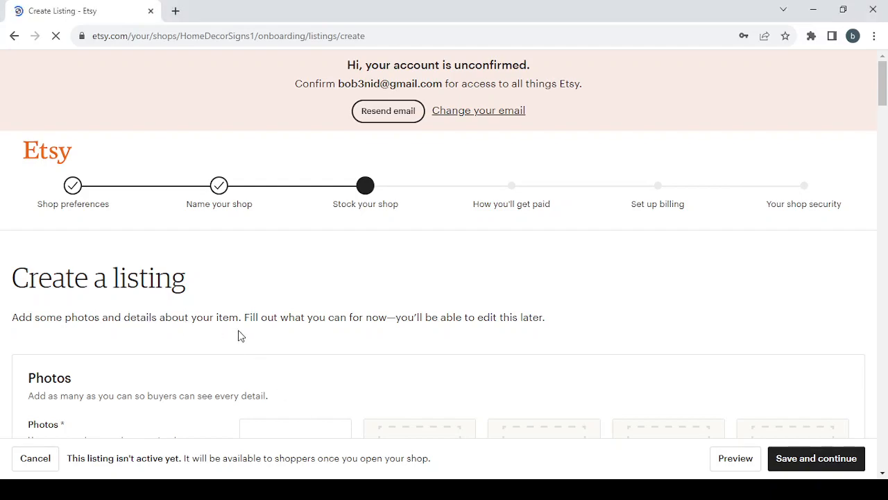
pyautogui.moveTo(413, 338)
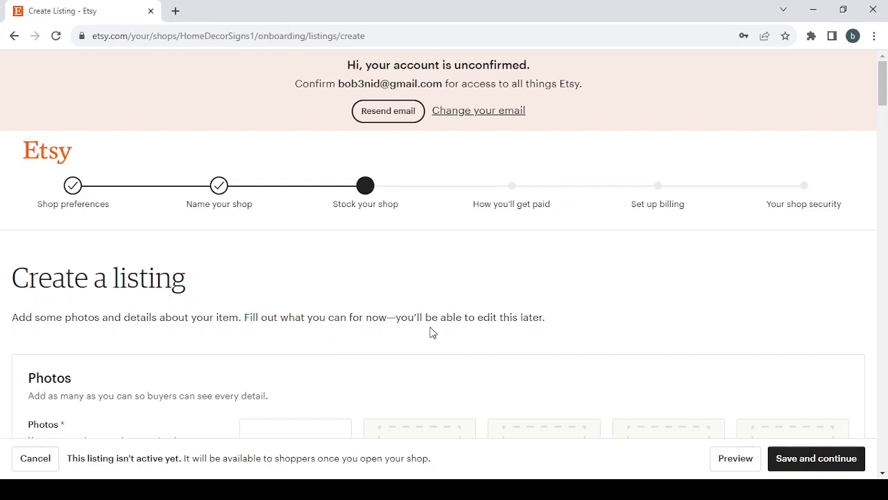
pyautogui.scroll(-3)
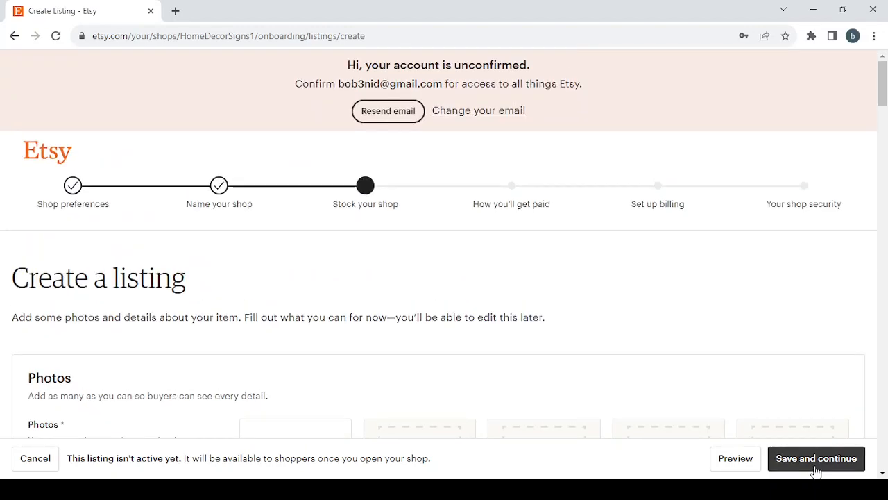
# - Attempt Save and continue on the empty listing and jump to the flagged Inventory price field
pyautogui.click(816, 458)
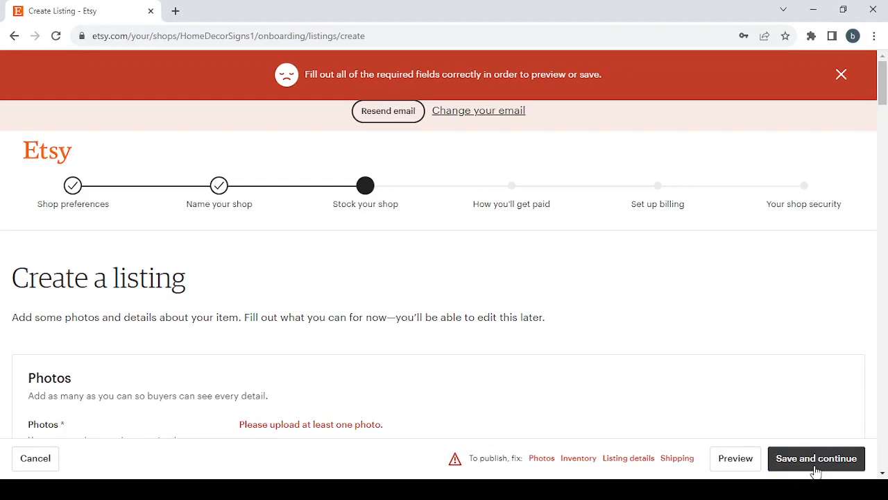
pyautogui.moveTo(529, 391)
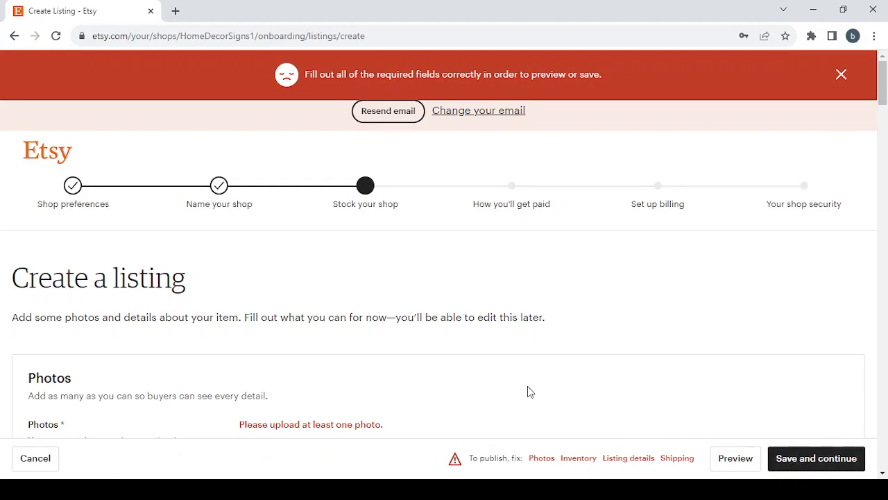
pyautogui.scroll(-3)
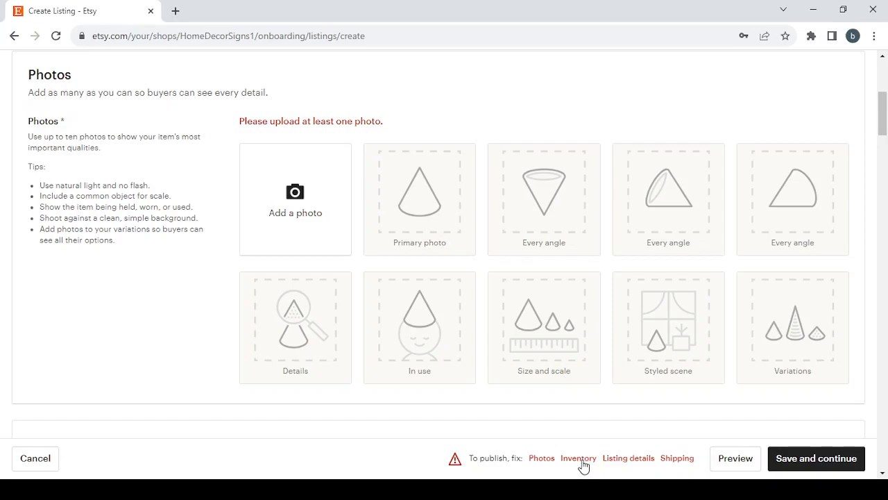
pyautogui.click(577, 458)
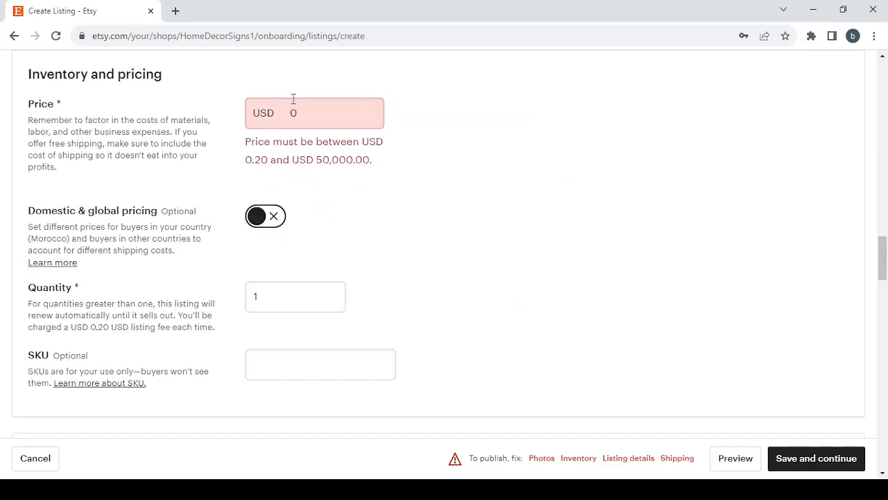
pyautogui.click(314, 112)
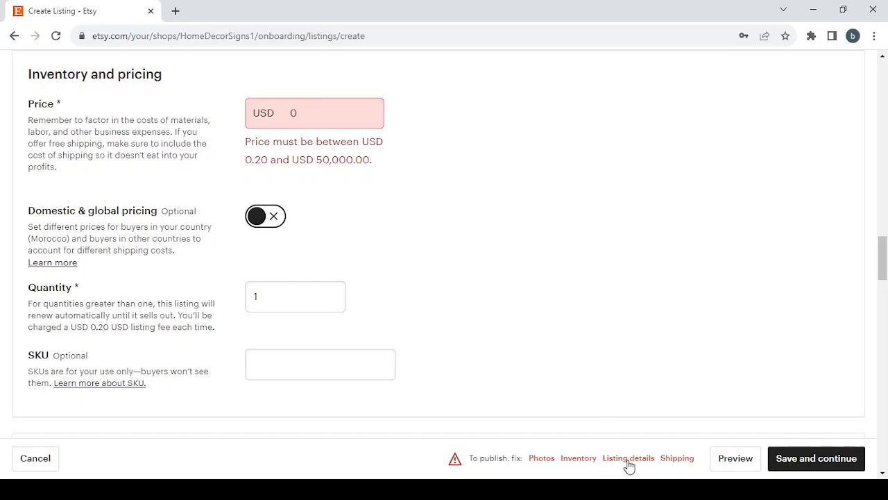
# - Review the flagged Listing details, Shipping and Photos sections in turn
pyautogui.click(627, 458)
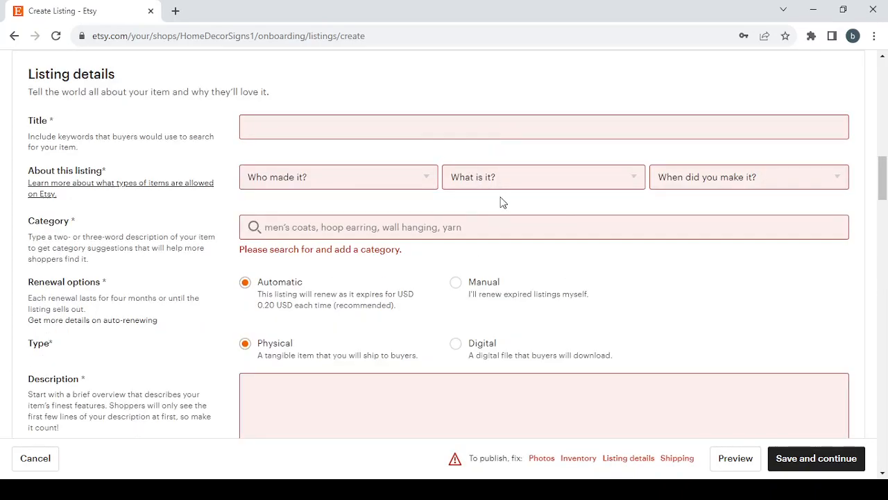
pyautogui.scroll(-3)
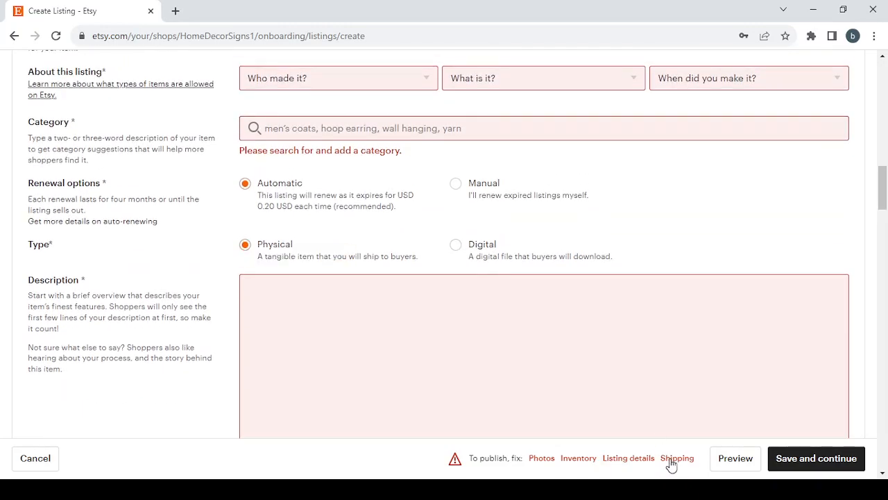
pyautogui.click(677, 457)
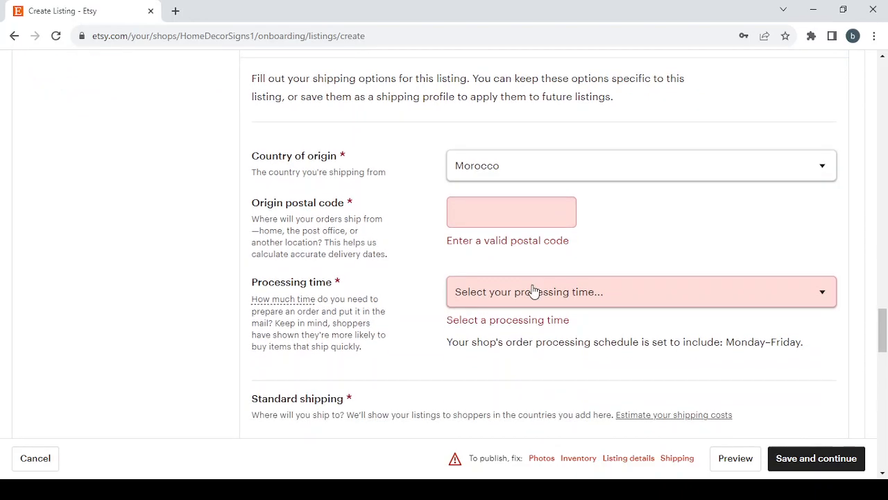
pyautogui.scroll(-3)
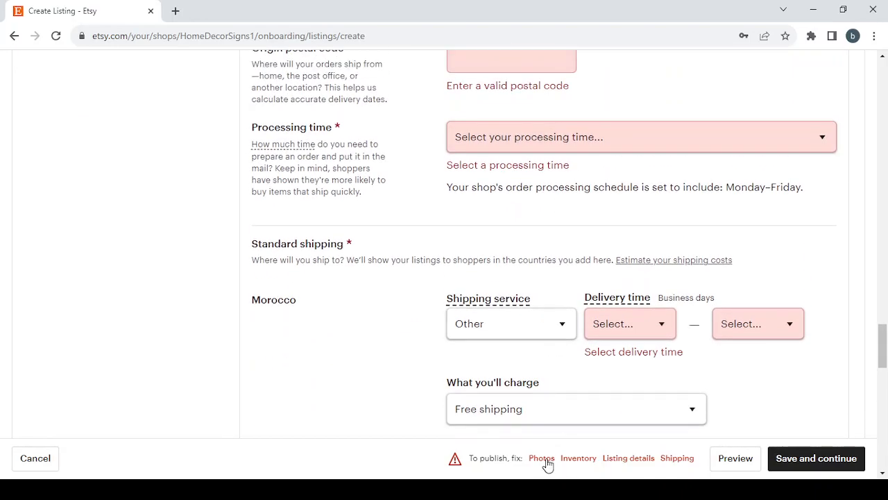
pyautogui.click(541, 458)
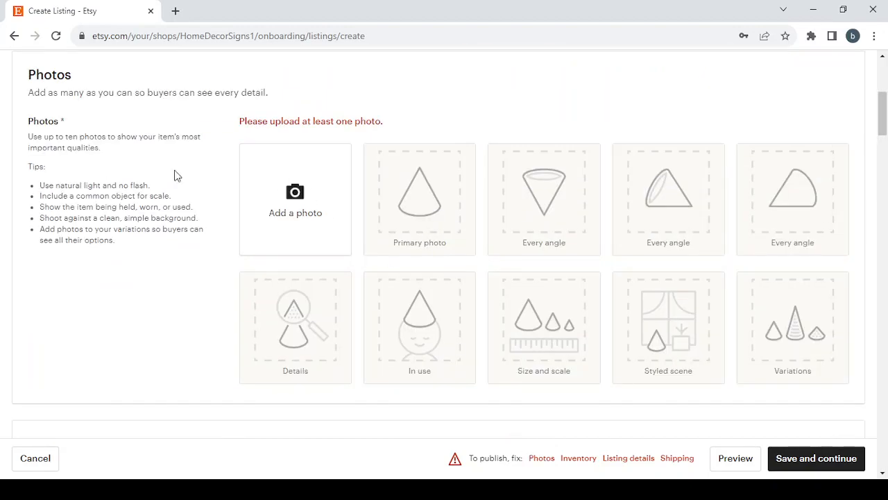
pyautogui.moveTo(206, 113)
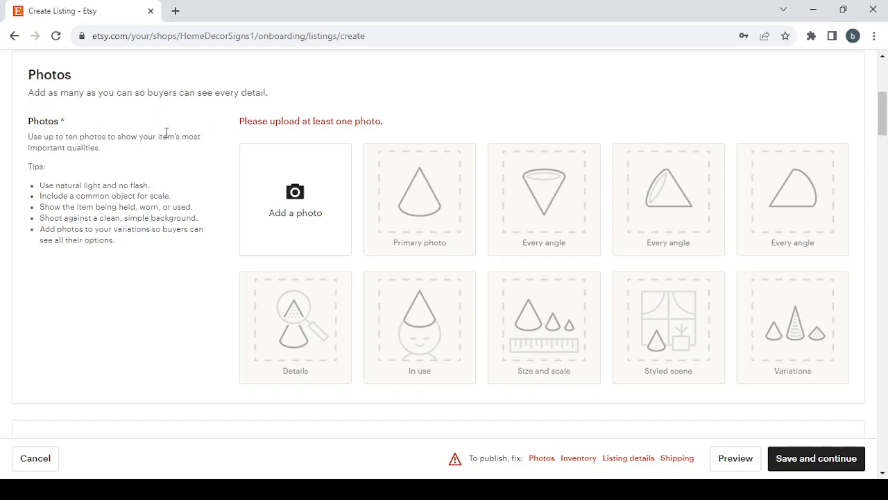
pyautogui.moveTo(87, 159)
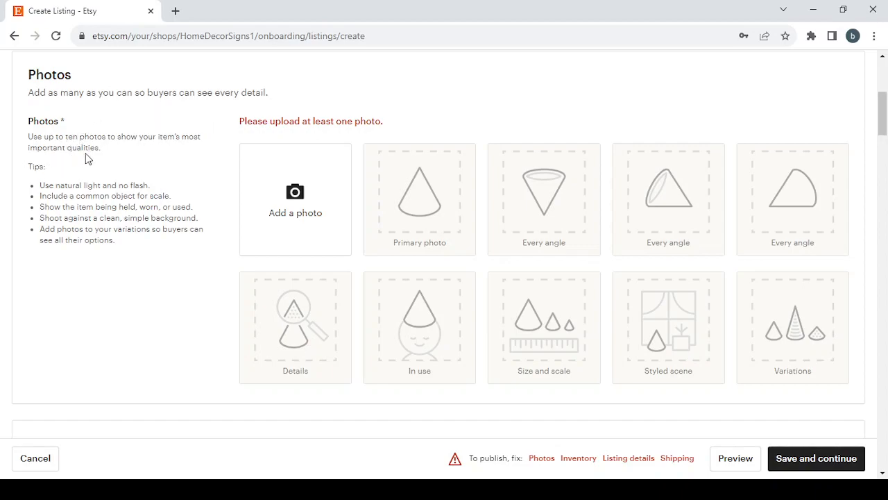
pyautogui.moveTo(39, 188)
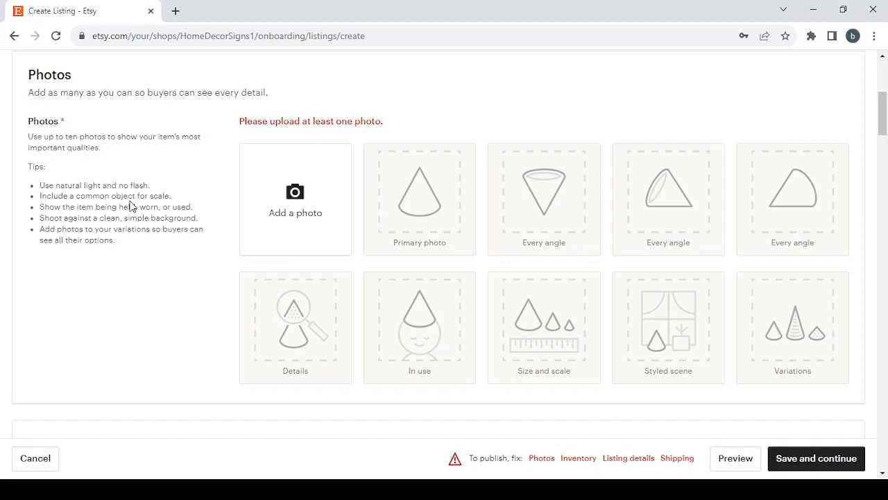
pyautogui.moveTo(125, 208)
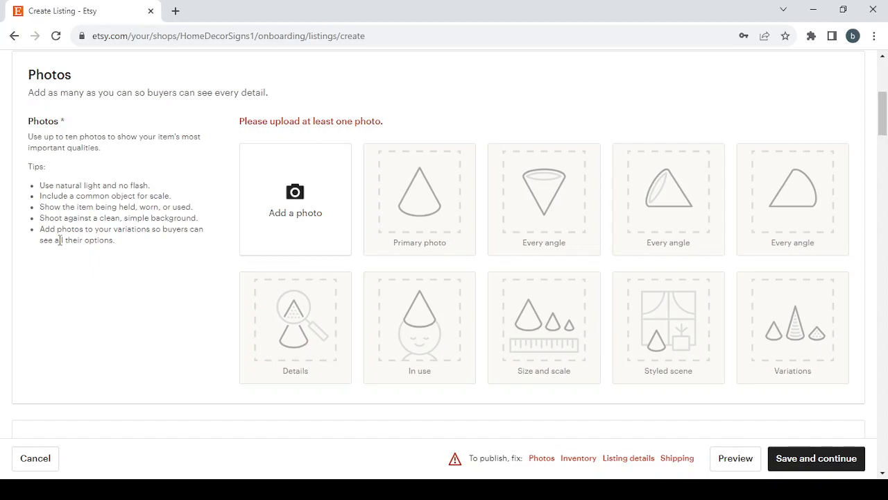
pyautogui.scroll(-3)
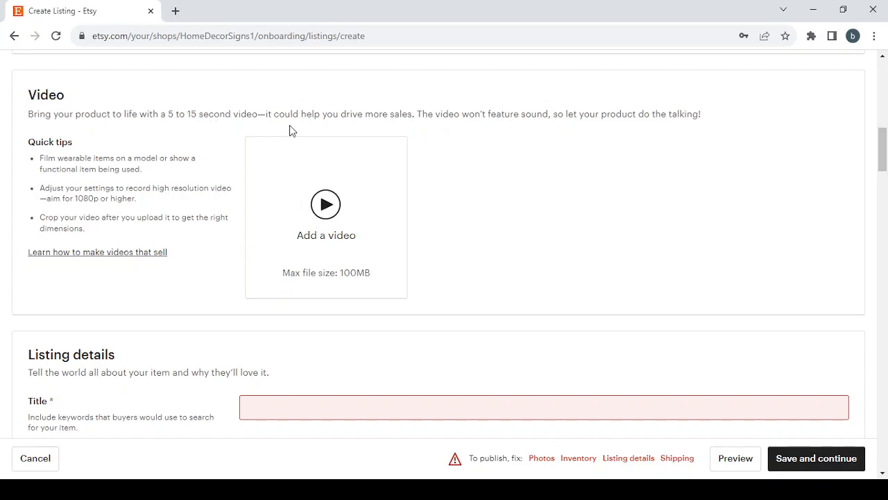
pyautogui.moveTo(369, 130)
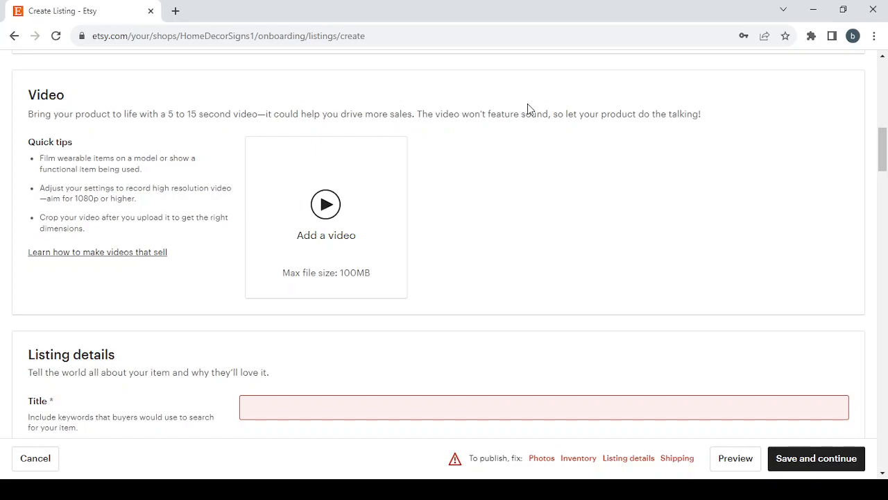
pyautogui.moveTo(202, 88)
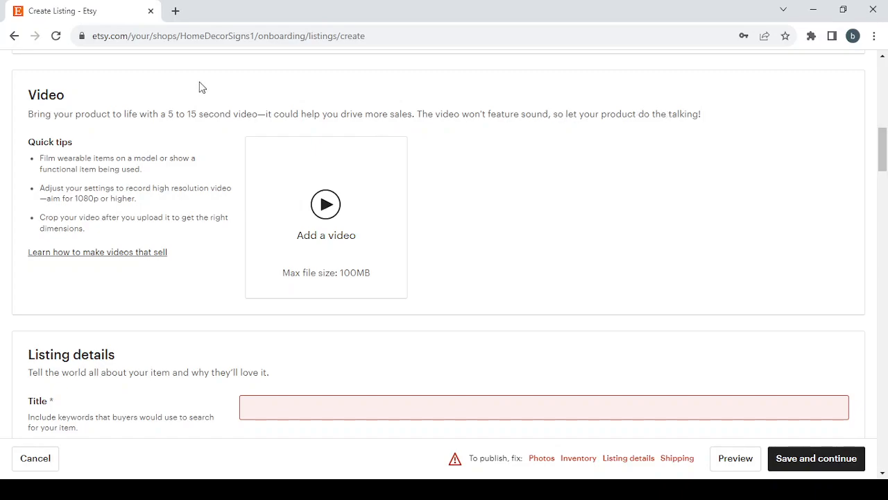
pyautogui.moveTo(31, 146)
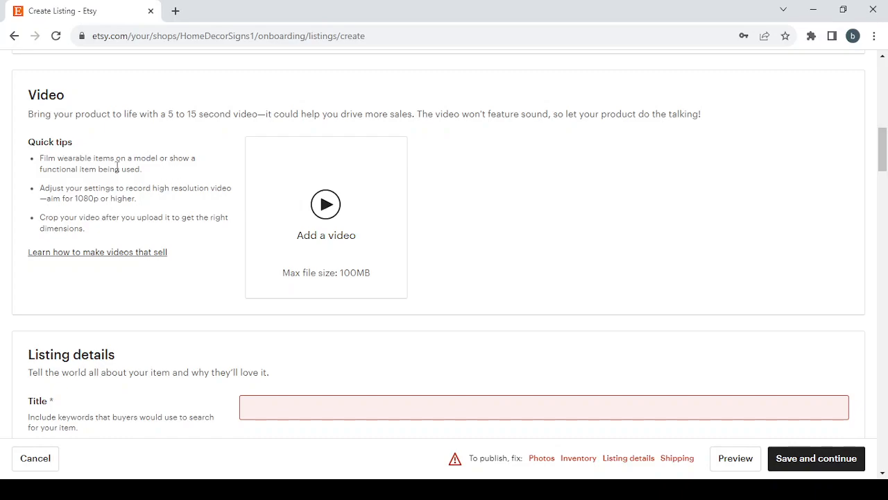
pyautogui.moveTo(88, 188)
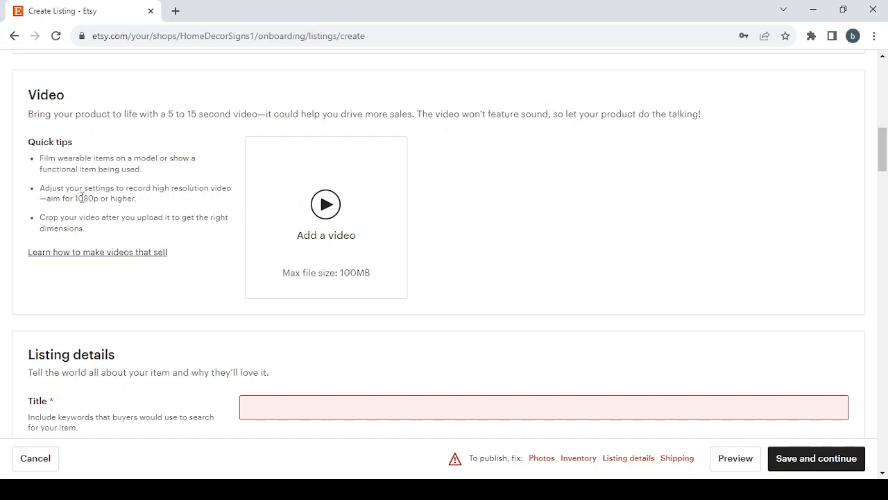
pyautogui.moveTo(86, 221)
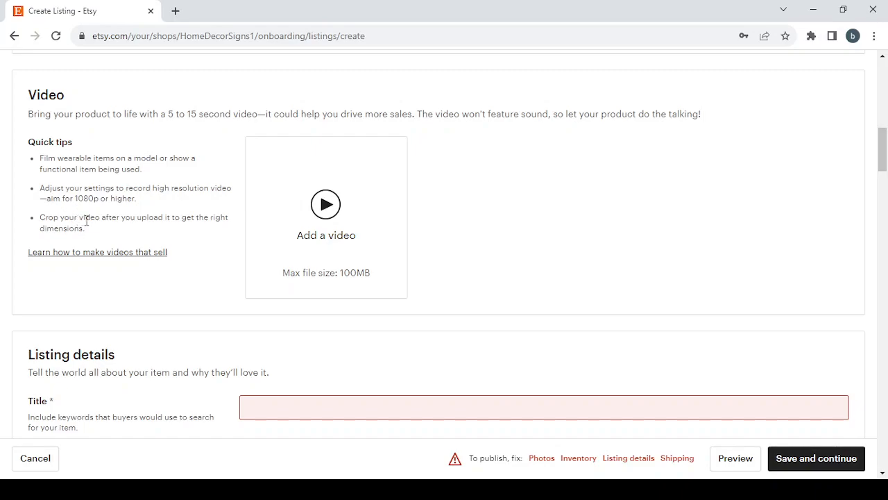
pyautogui.moveTo(123, 217)
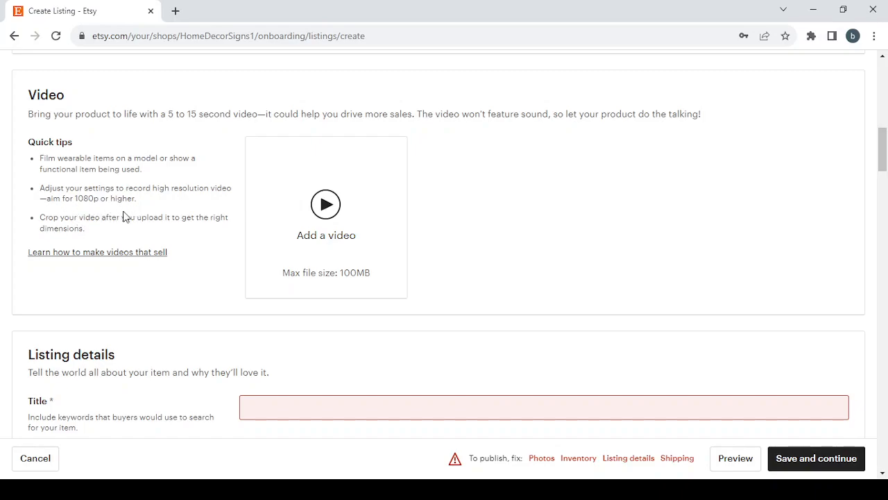
pyautogui.moveTo(125, 256)
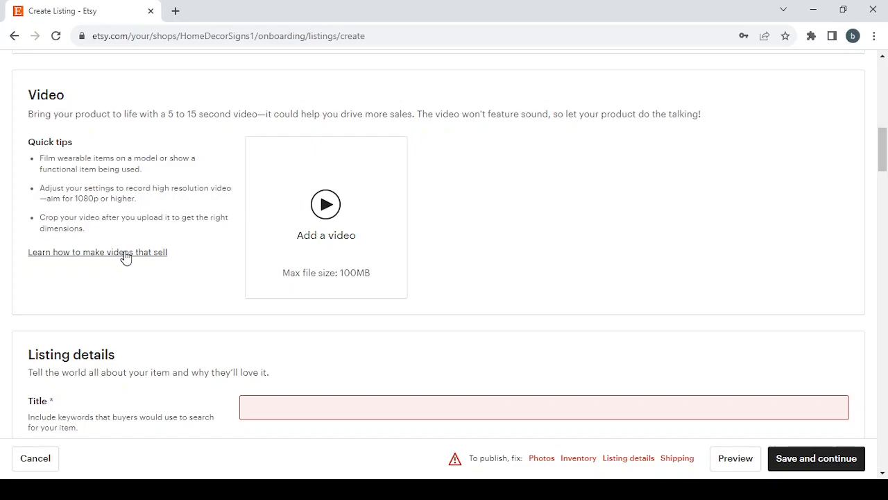
pyautogui.moveTo(113, 253)
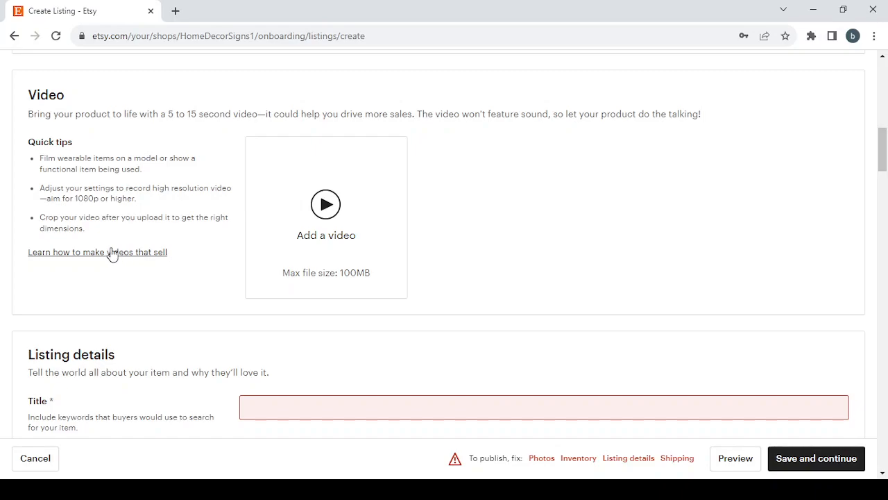
# - Scroll past the video section to the Listing details Title field
pyautogui.scroll(-3)
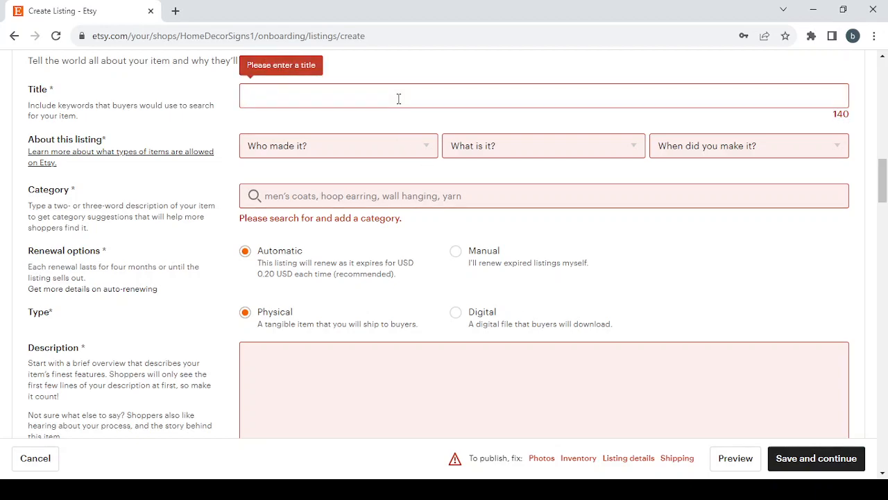
# - Enter title Personalized Home Decor Signs; set I did, A finished product, made 2020 - 2023
pyautogui.write('Personalized Home Decor Signs')
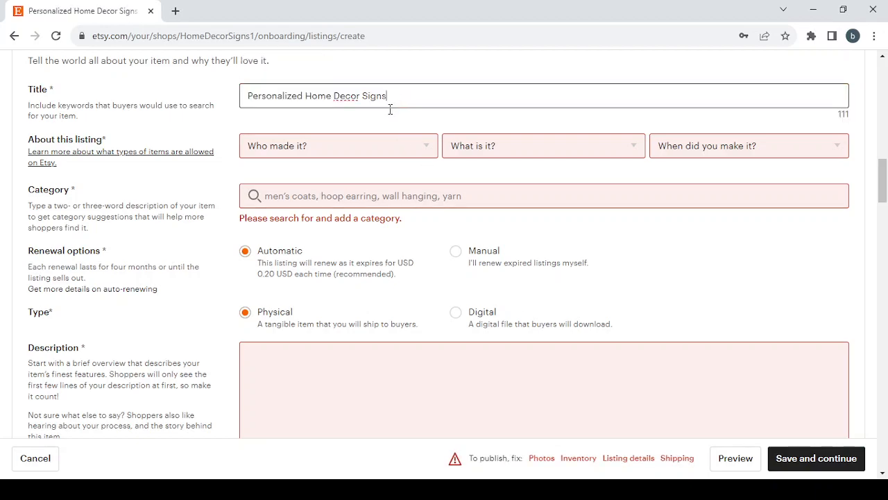
pyautogui.moveTo(425, 150)
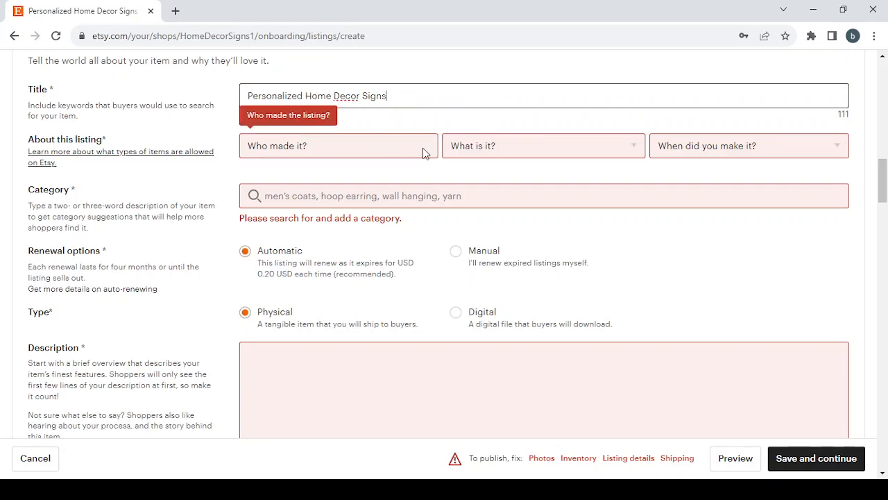
pyautogui.click(339, 146)
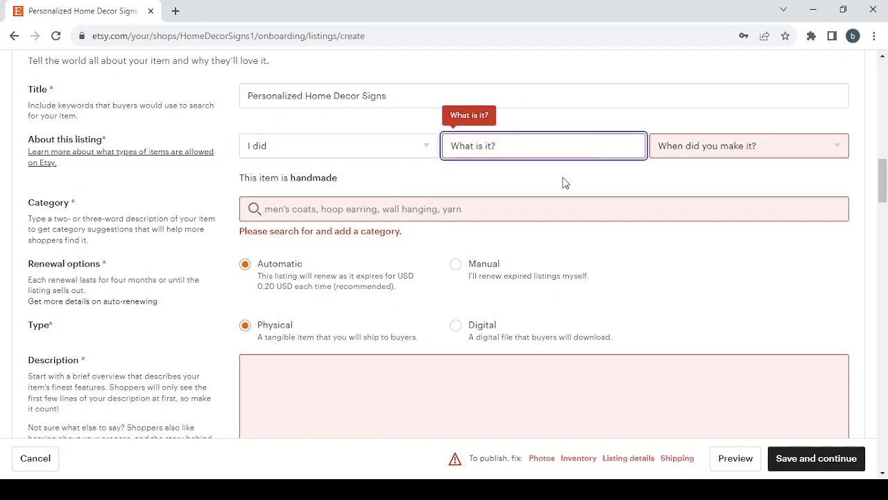
pyautogui.moveTo(566, 202)
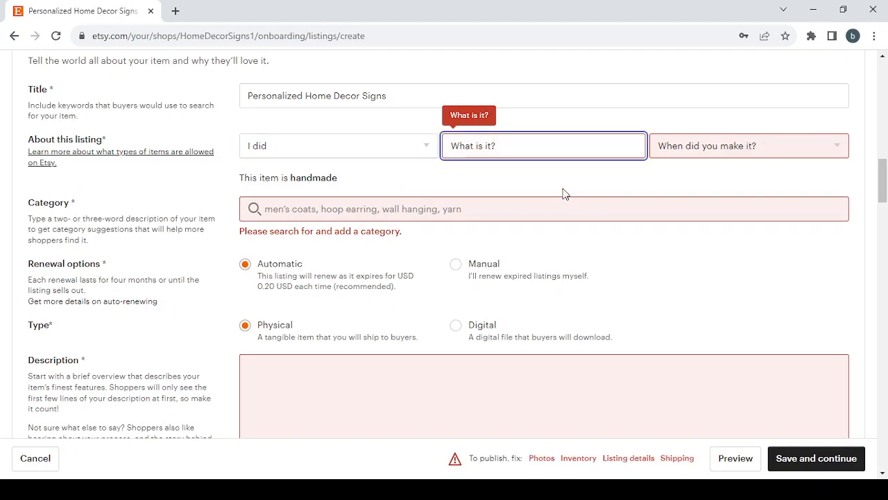
pyautogui.click(542, 146)
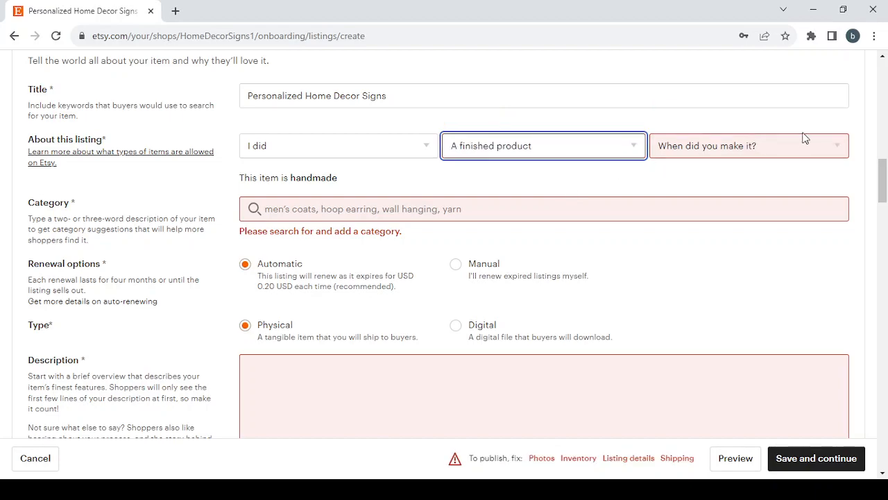
pyautogui.click(749, 146)
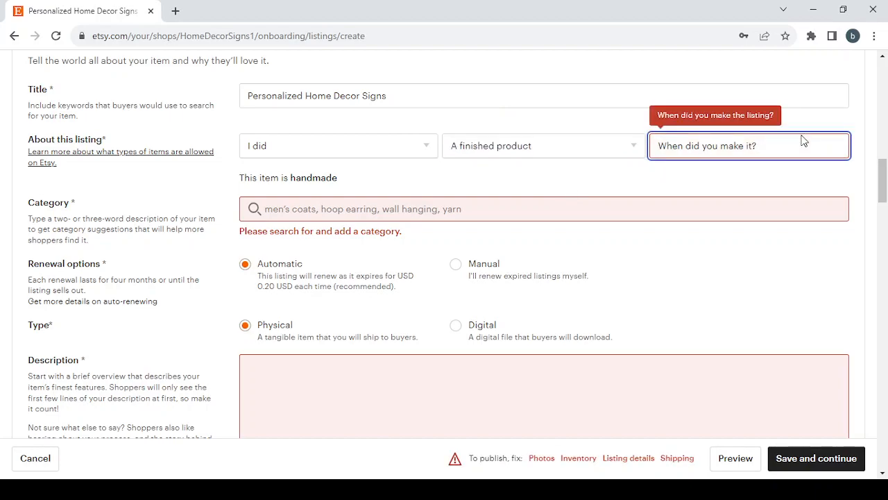
pyautogui.moveTo(758, 178)
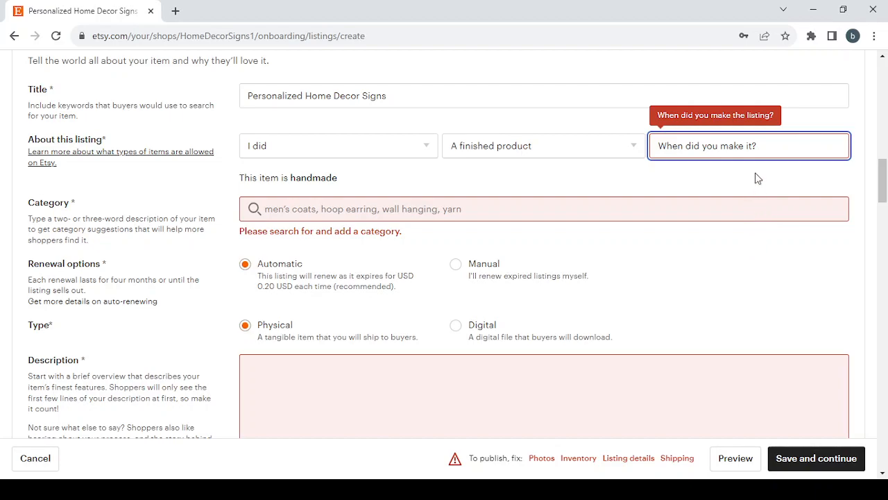
pyautogui.moveTo(752, 194)
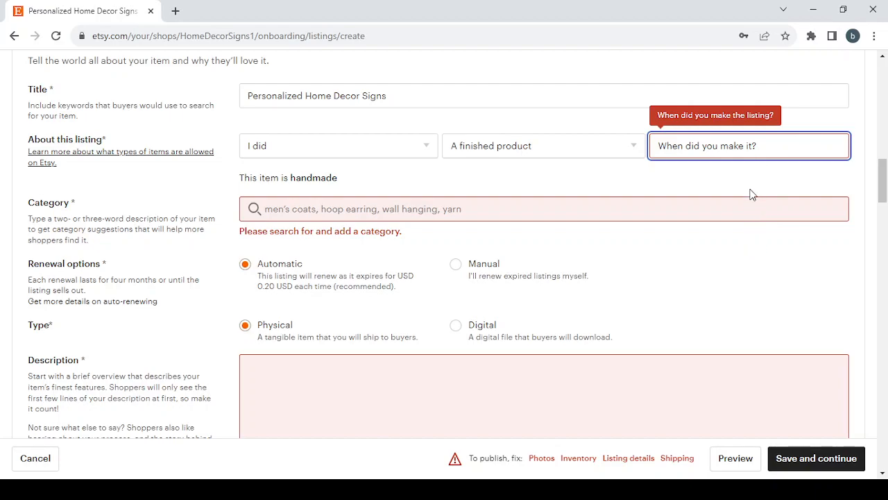
pyautogui.moveTo(754, 210)
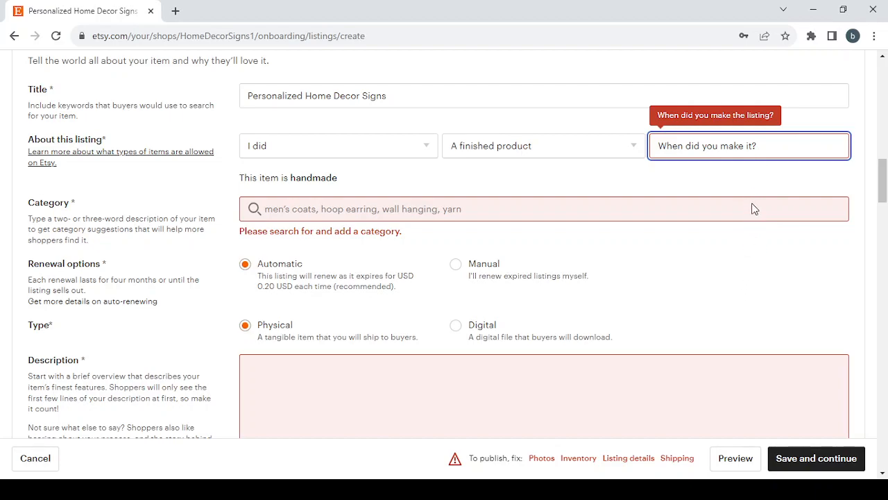
pyautogui.moveTo(757, 213)
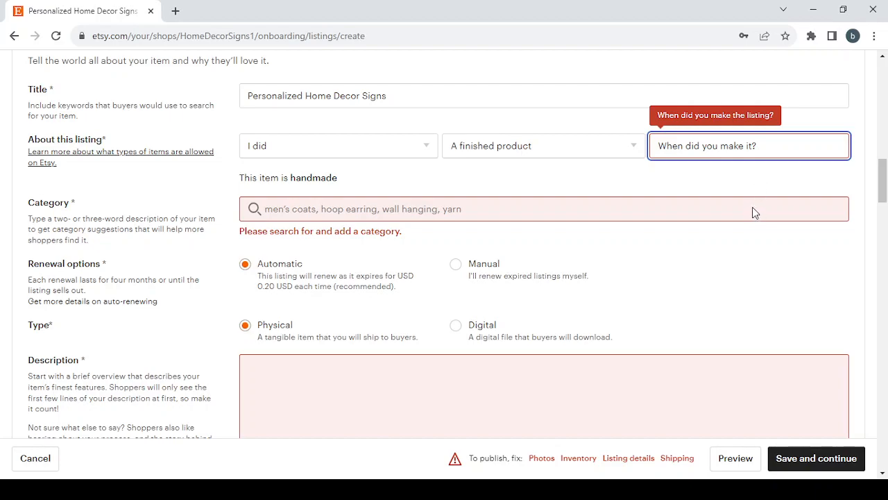
pyautogui.click(749, 146)
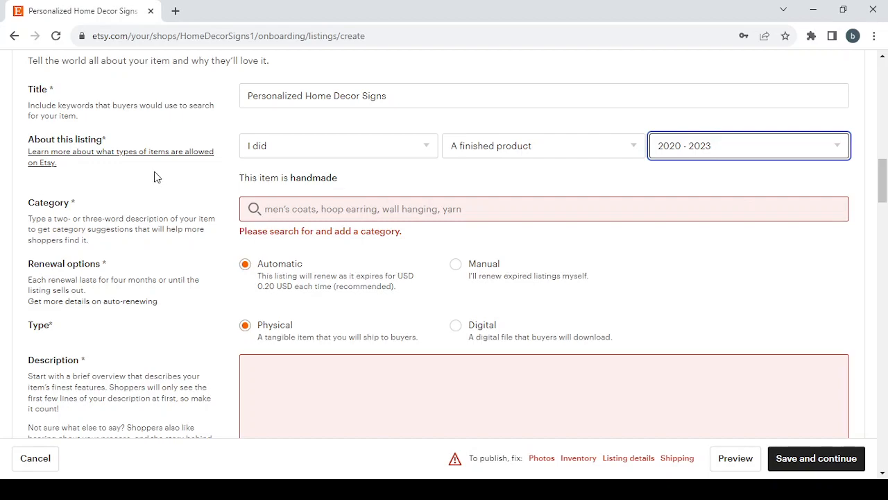
pyautogui.moveTo(251, 227)
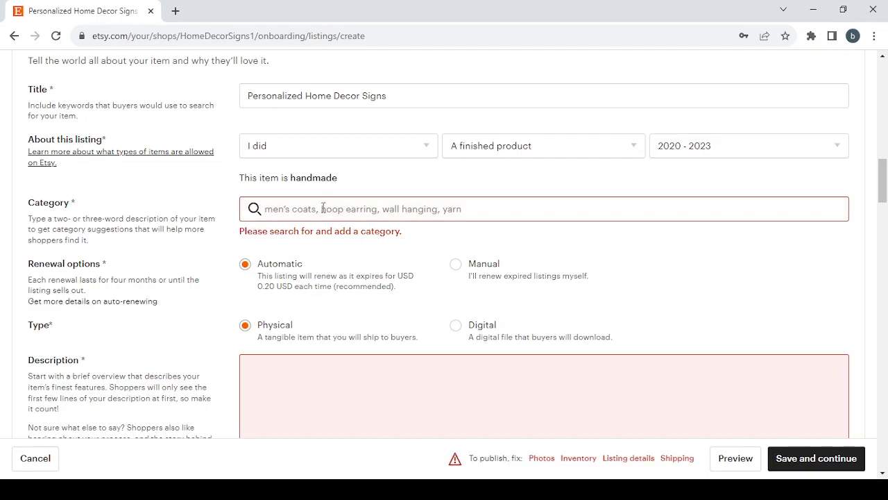
# - Search Personalized Home Decor Signs and pick the suggestion placing it in the Signs category
pyautogui.write('Personalized Home Decor Signs')
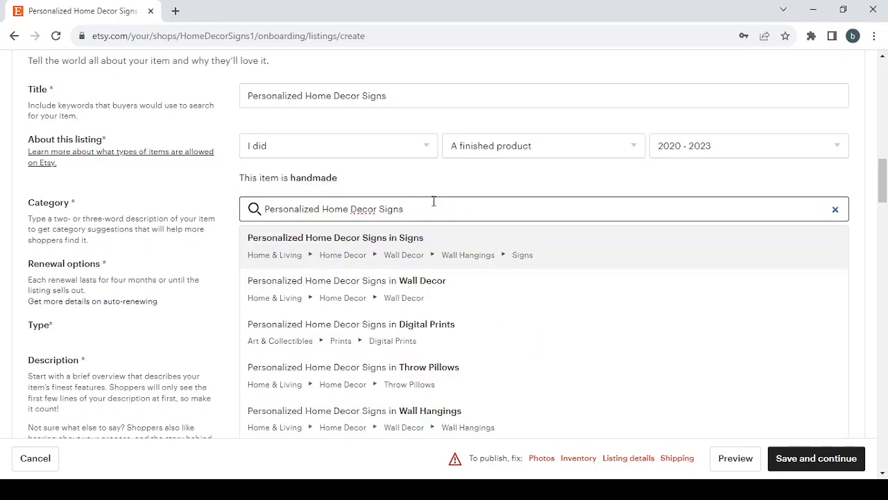
pyautogui.scroll(-3)
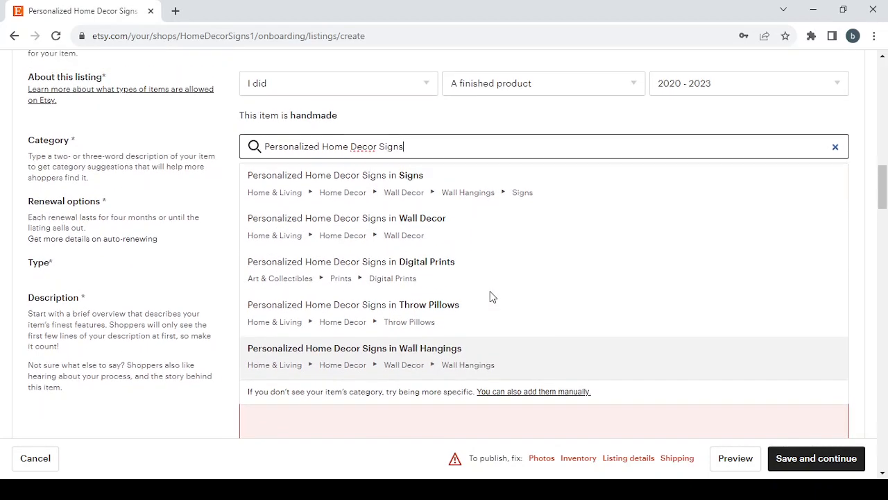
pyautogui.moveTo(453, 194)
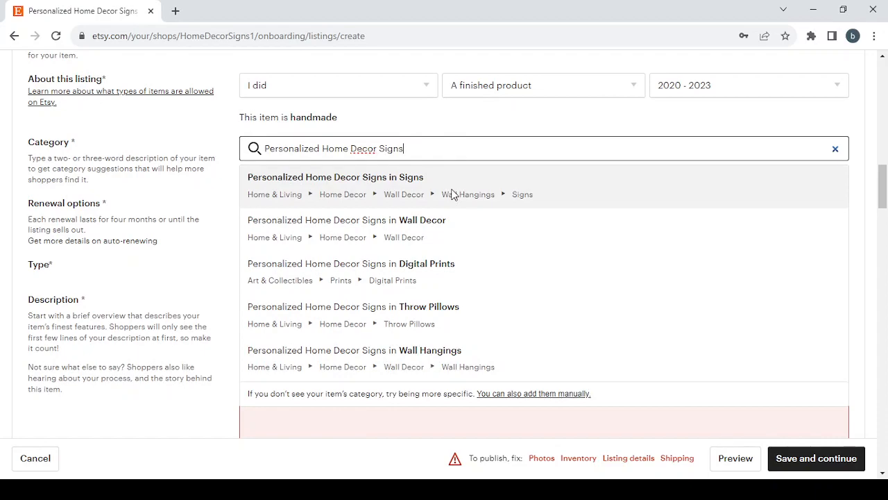
pyautogui.click(335, 178)
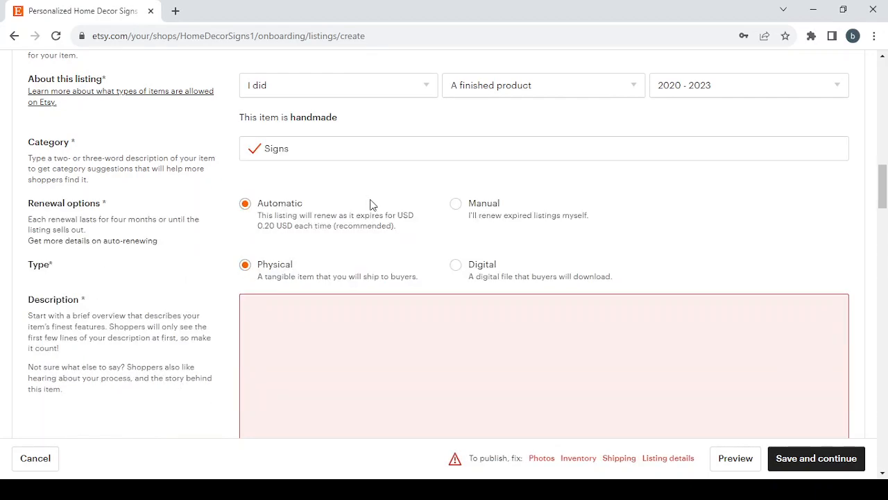
pyautogui.click(544, 147)
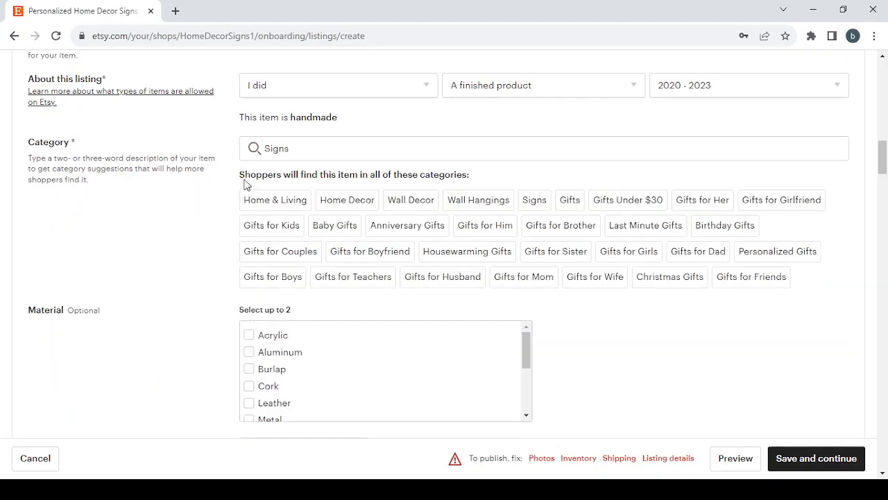
# - Scroll the listing form down past the Signs attribute fields to Renewal options, Type and Description
pyautogui.scroll(-3)
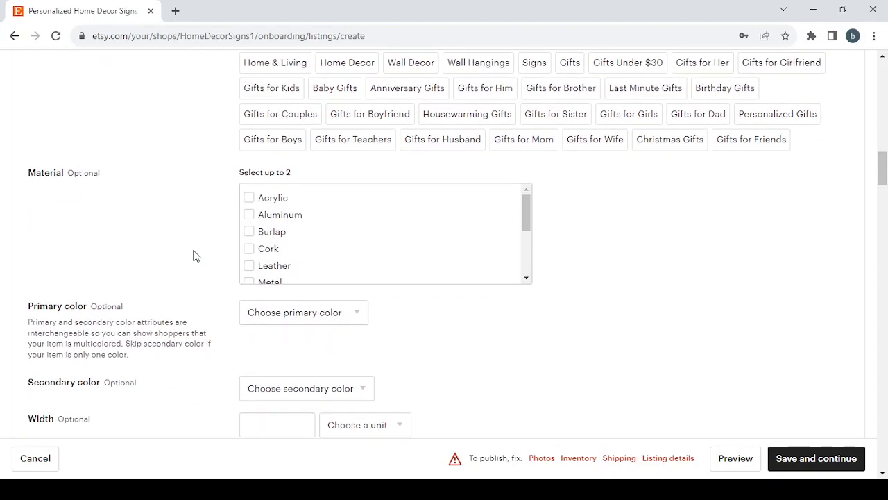
pyautogui.scroll(-3)
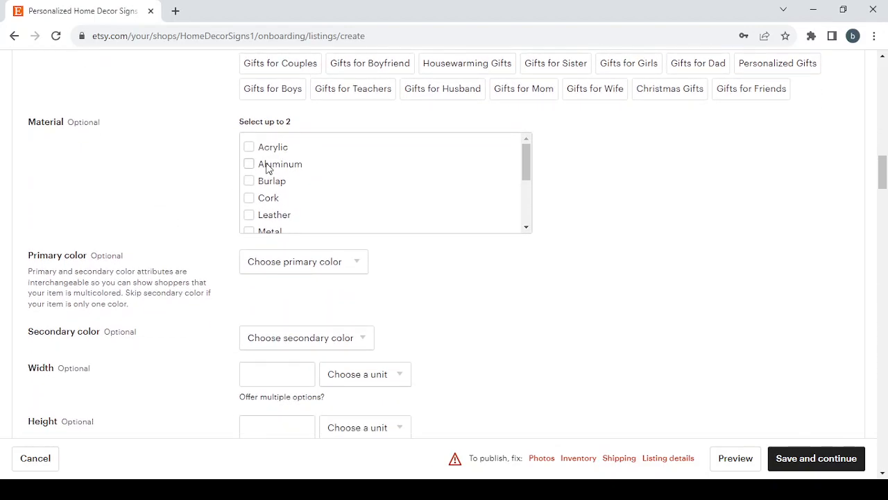
pyautogui.scroll(-3)
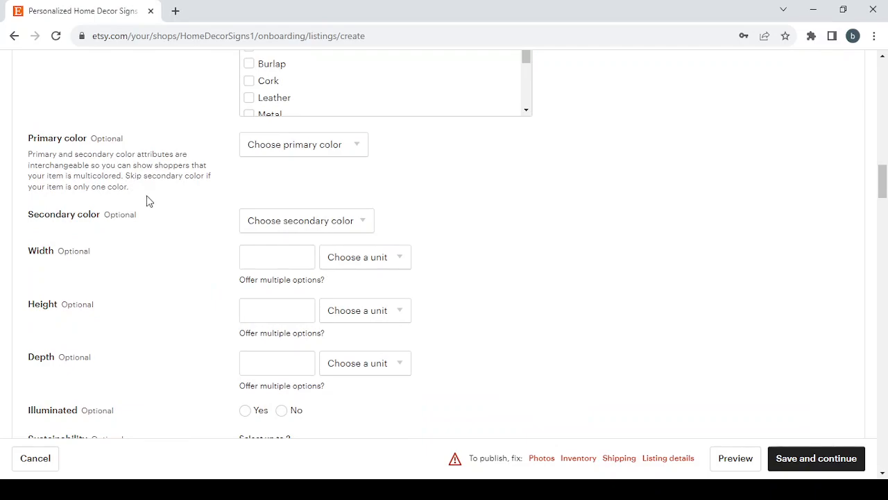
pyautogui.moveTo(158, 266)
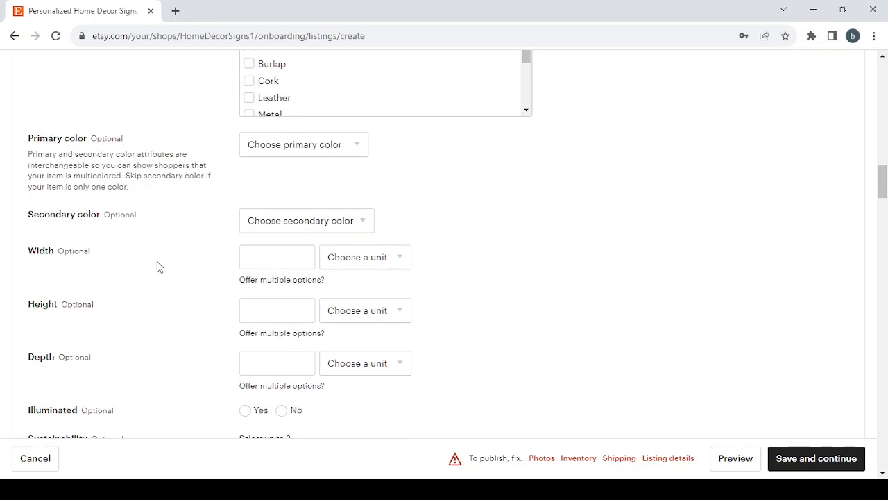
pyautogui.scroll(-3)
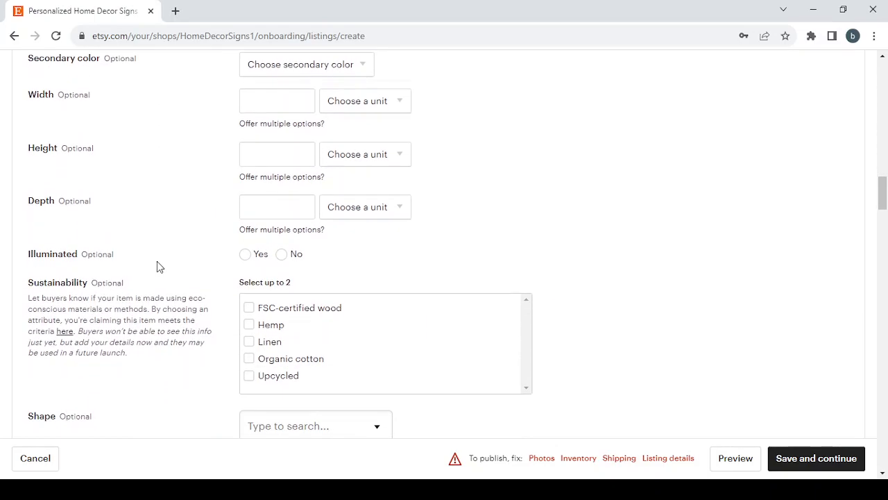
pyautogui.scroll(-3)
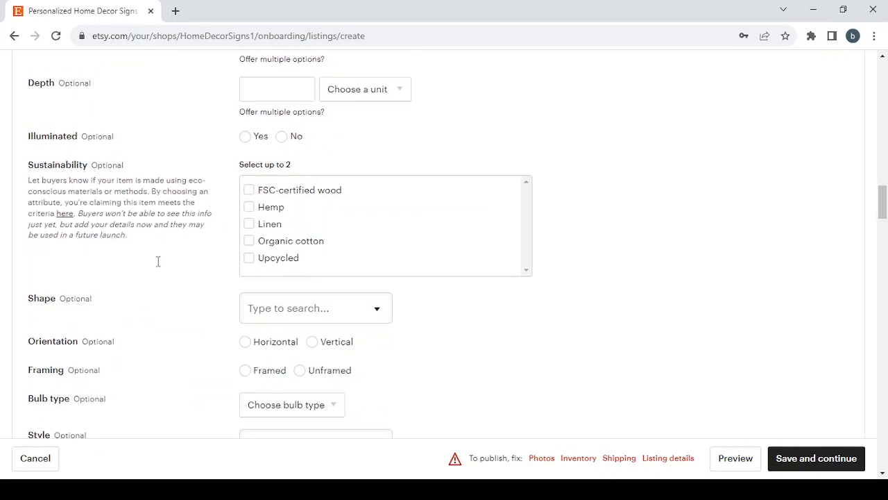
pyautogui.scroll(-3)
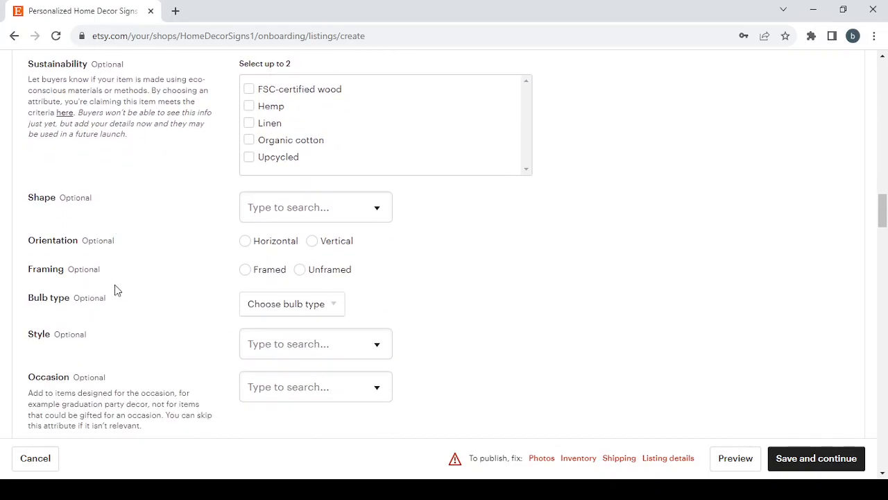
pyautogui.scroll(-3)
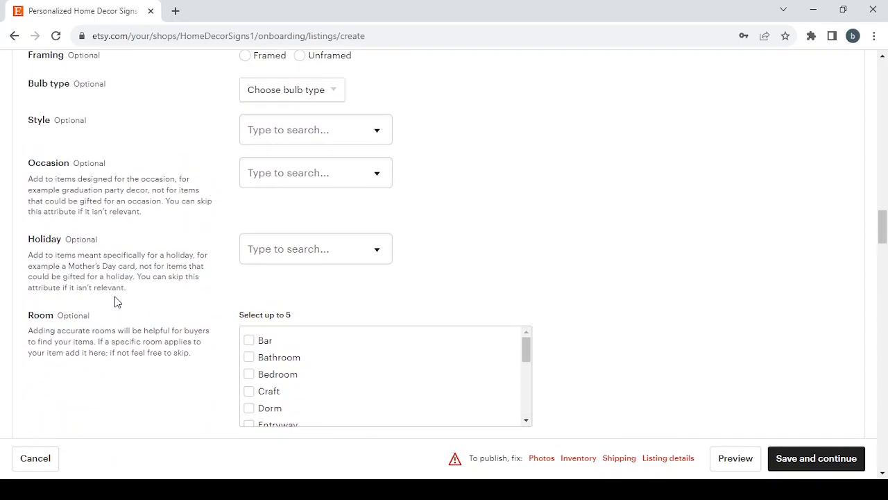
pyautogui.scroll(-3)
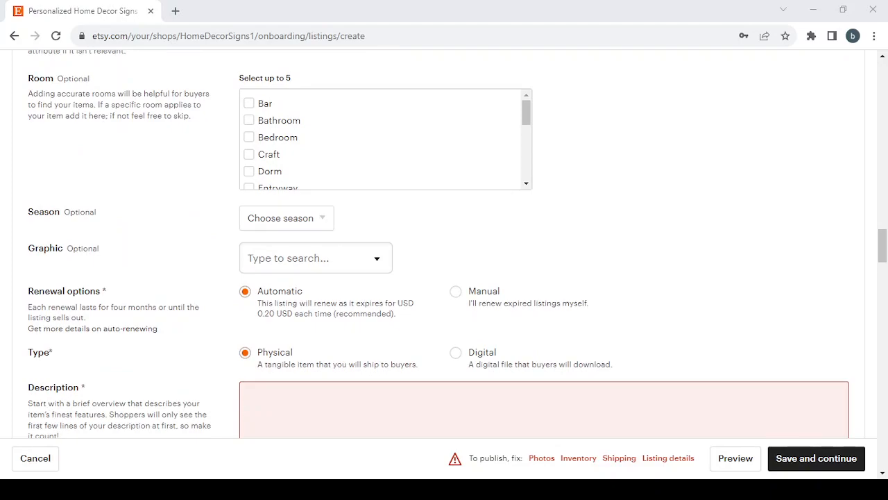
pyautogui.moveTo(276, 304)
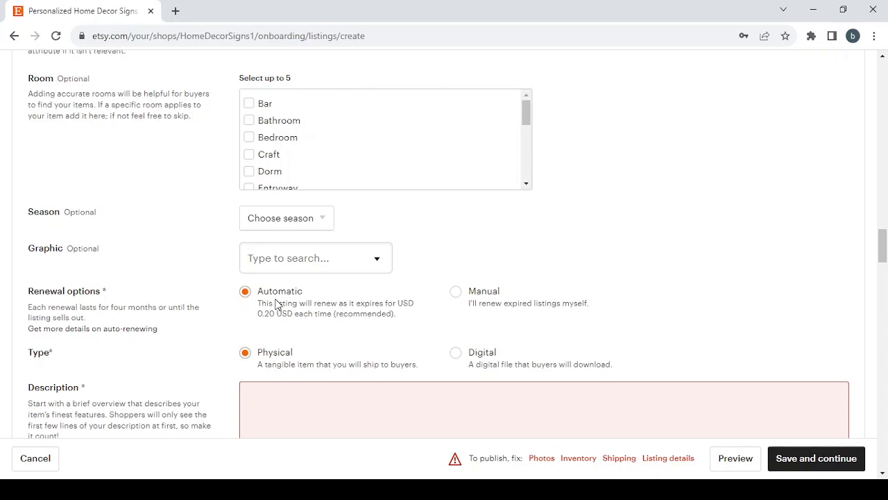
pyautogui.moveTo(477, 292)
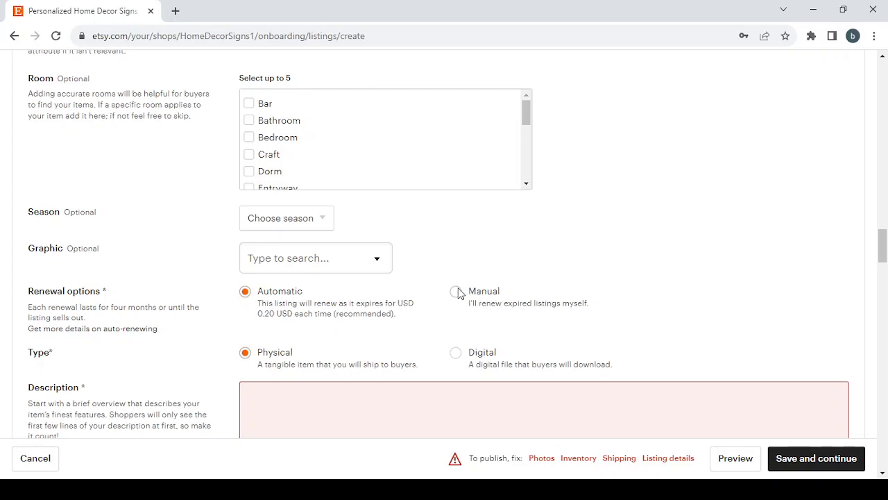
# - Set Renewal options to Manual and the listing Type to Digital
pyautogui.click(455, 291)
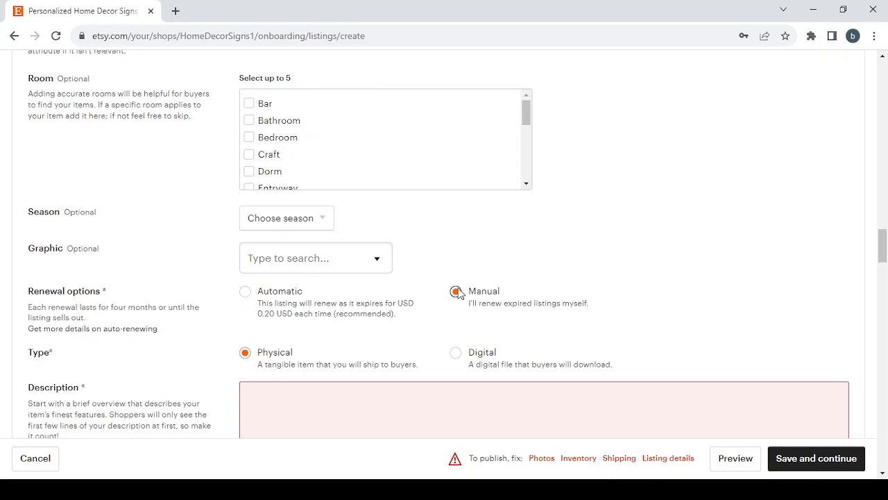
pyautogui.click(455, 291)
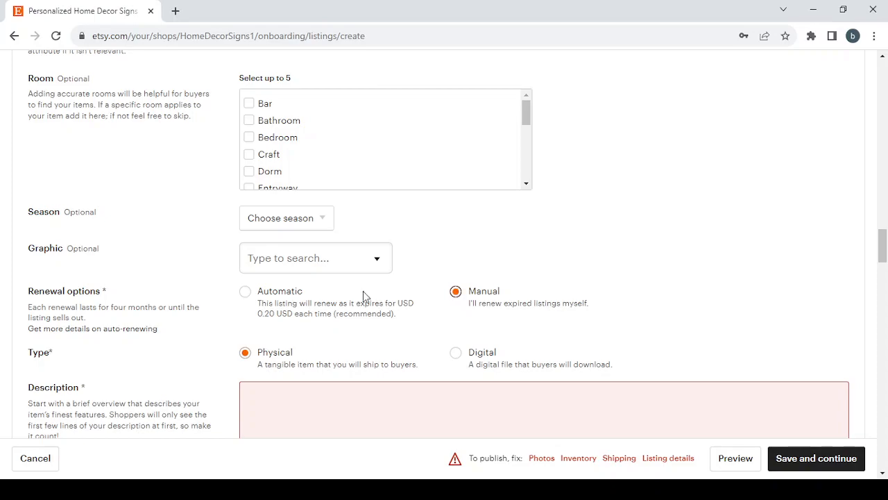
pyautogui.moveTo(277, 339)
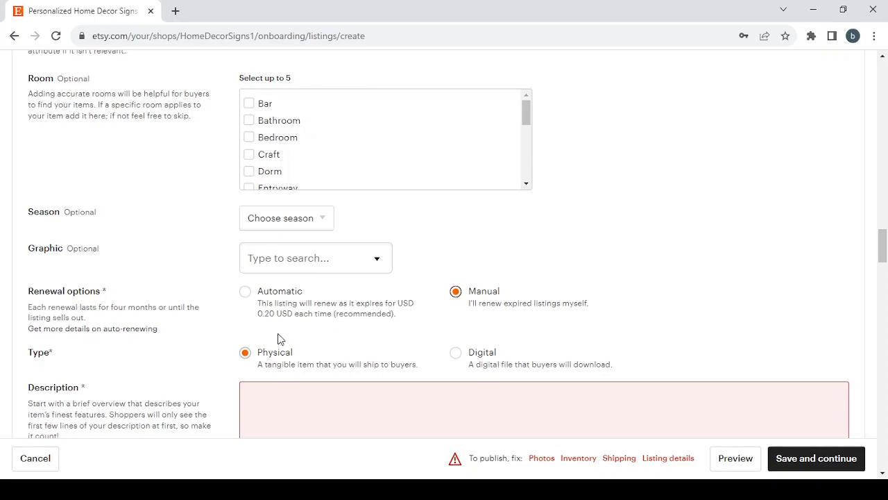
pyautogui.moveTo(470, 352)
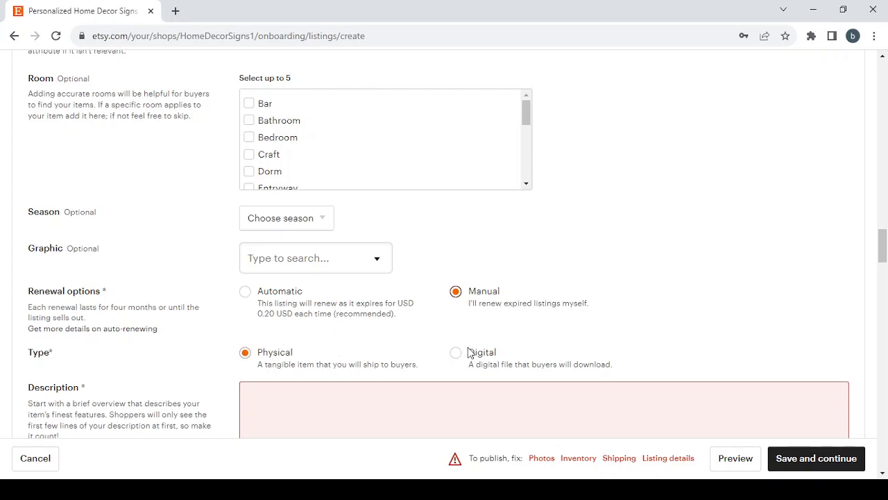
pyautogui.click(455, 352)
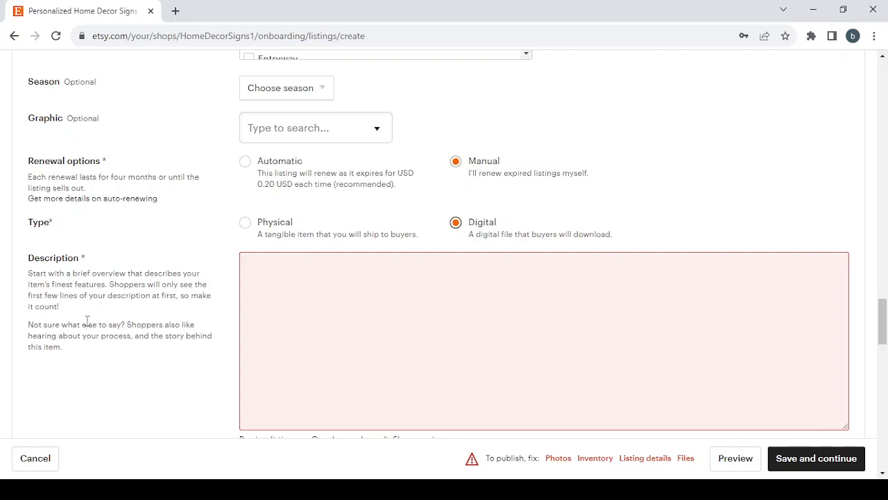
pyautogui.moveTo(150, 332)
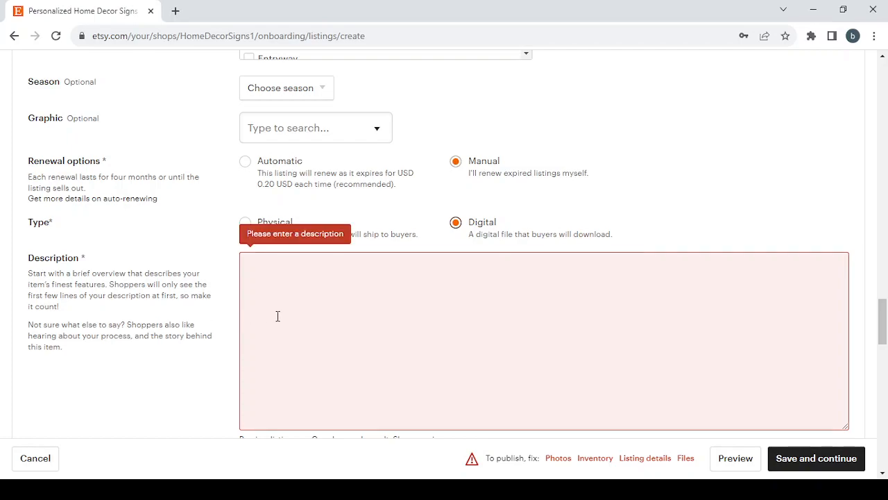
# - Bring up and dismiss the Add a new production partner dialog without changes
pyautogui.scroll(-3)
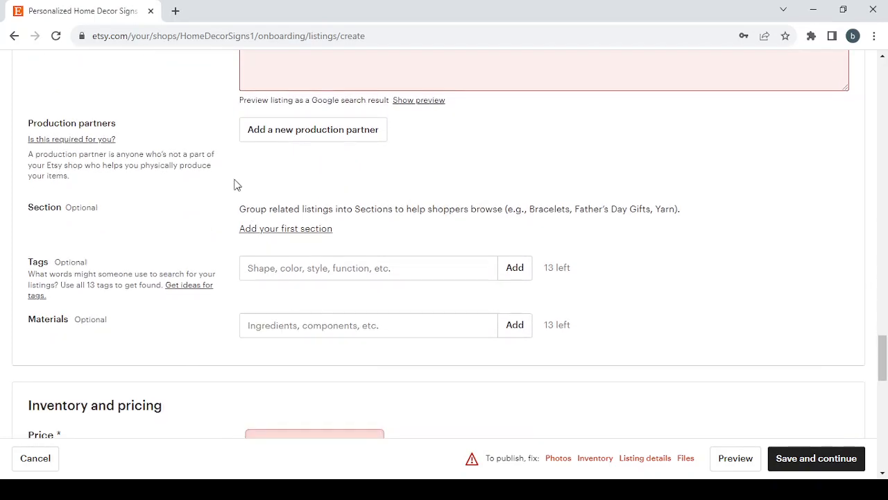
pyautogui.click(313, 129)
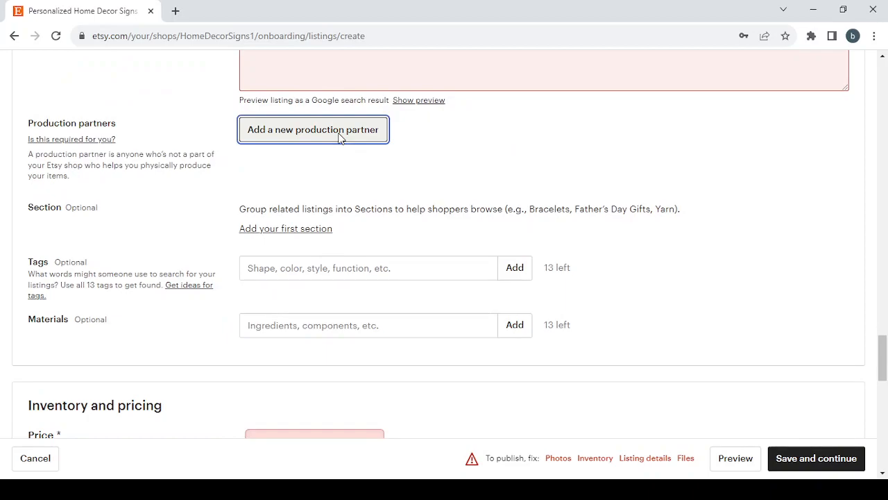
pyautogui.click(314, 130)
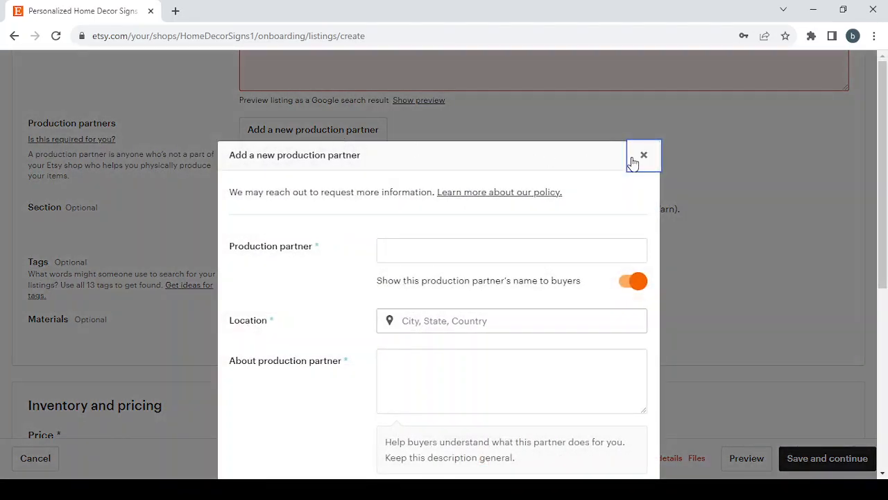
pyautogui.click(644, 156)
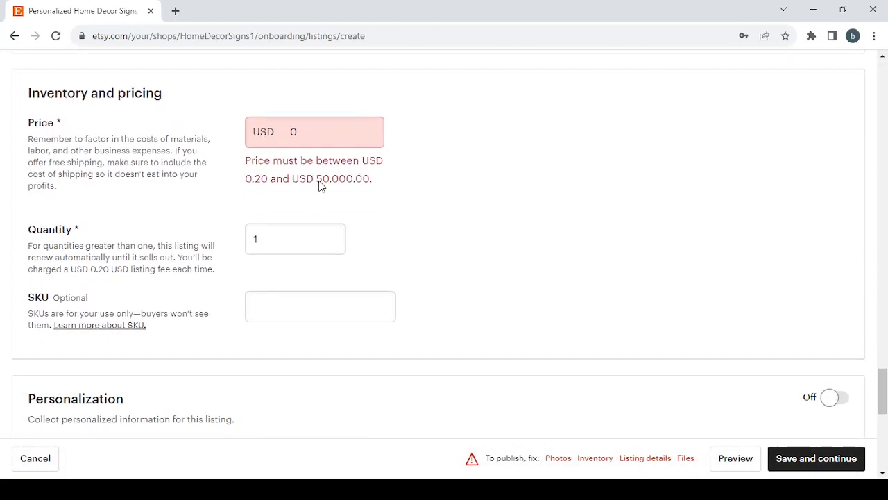
# - Enter 29.99 USD as the listing price under Inventory and pricing
pyautogui.click(314, 131)
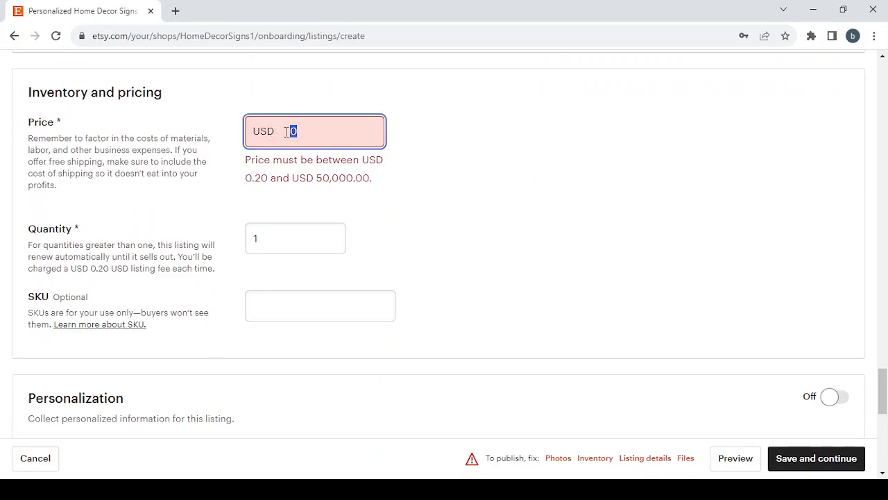
pyautogui.write('29.99')
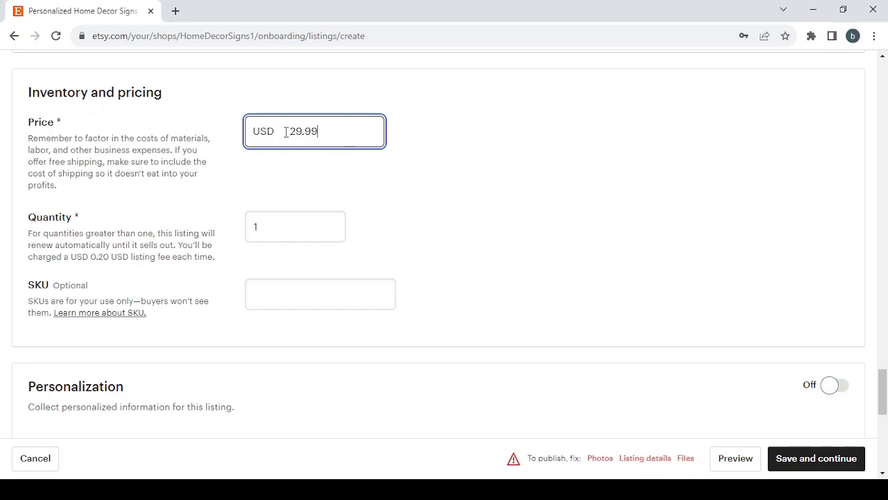
pyautogui.scroll(-3)
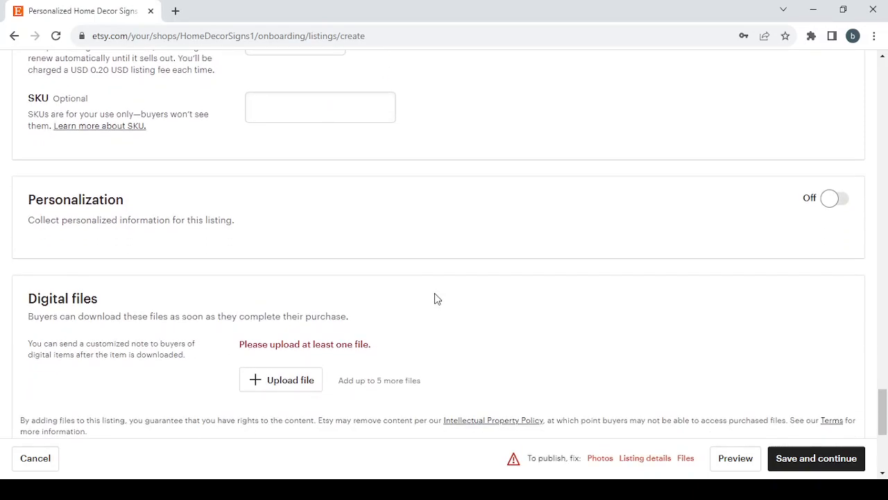
# - Scroll past Digital files to the Returns and exchanges section
pyautogui.scroll(-3)
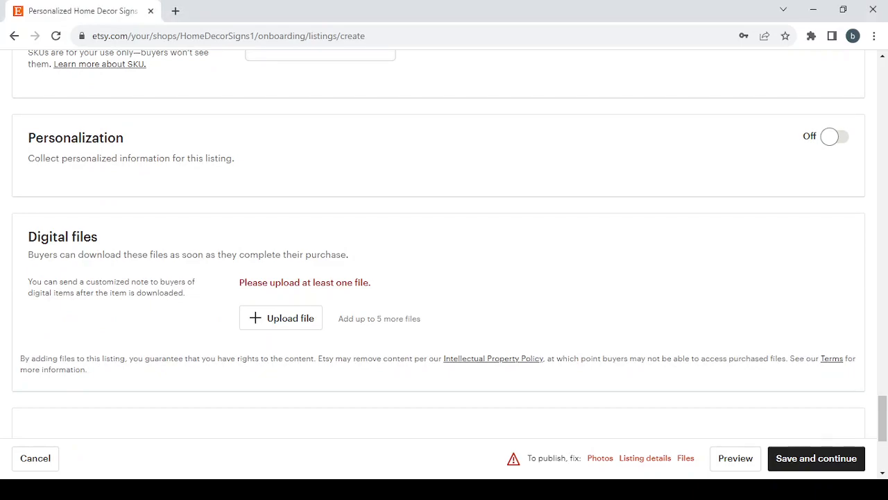
pyautogui.moveTo(277, 332)
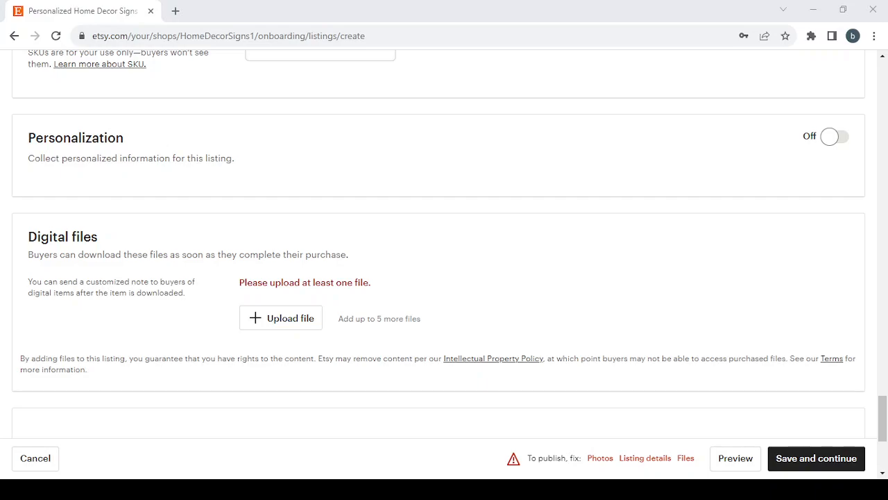
pyautogui.moveTo(347, 317)
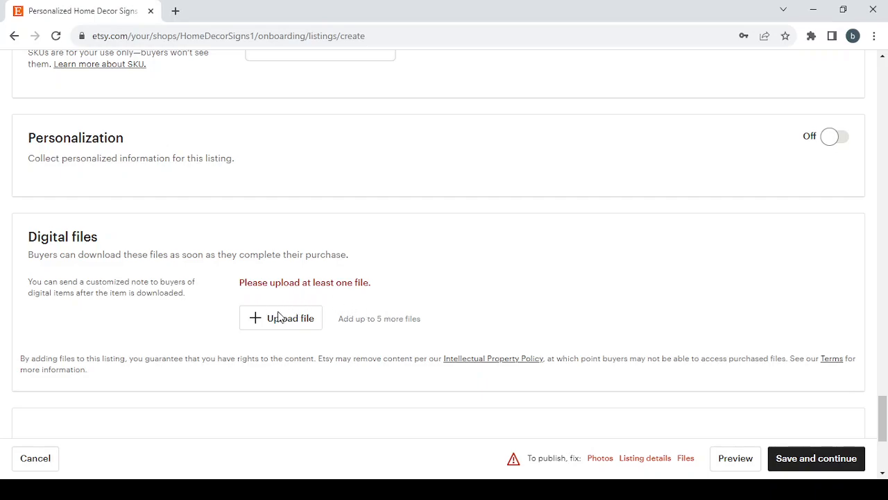
pyautogui.scroll(-3)
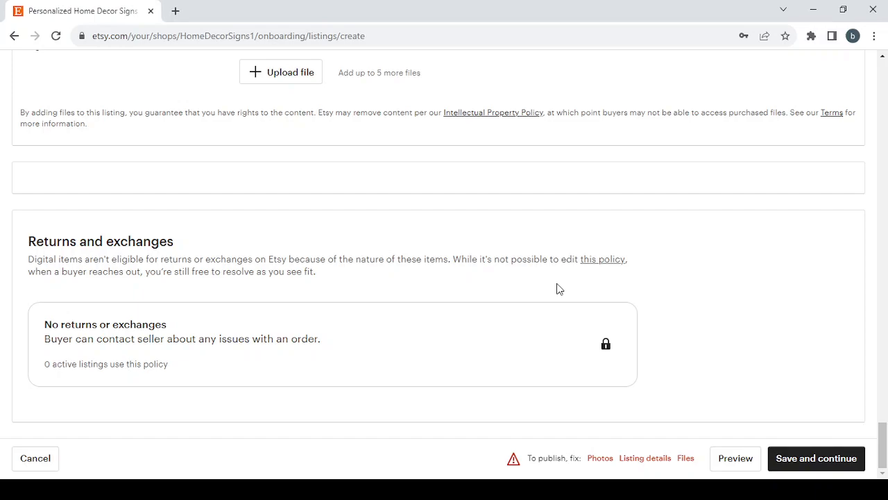
pyautogui.moveTo(31, 211)
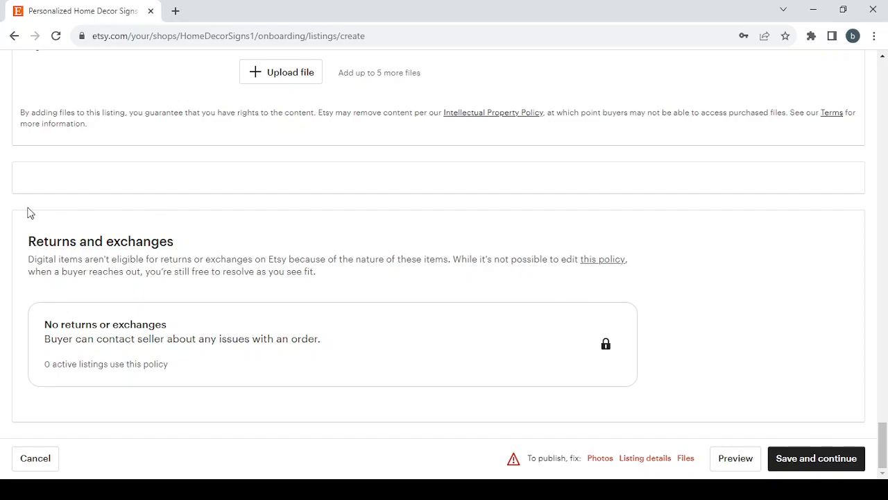
pyautogui.moveTo(36, 216)
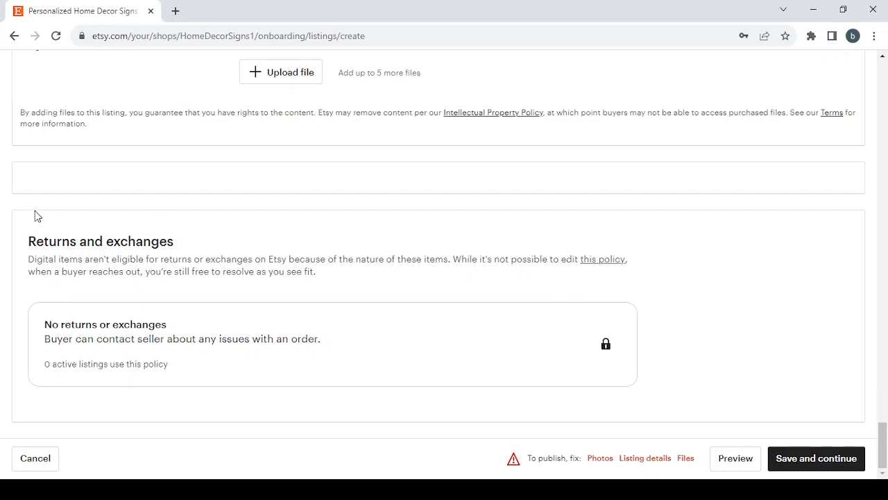
pyautogui.moveTo(117, 292)
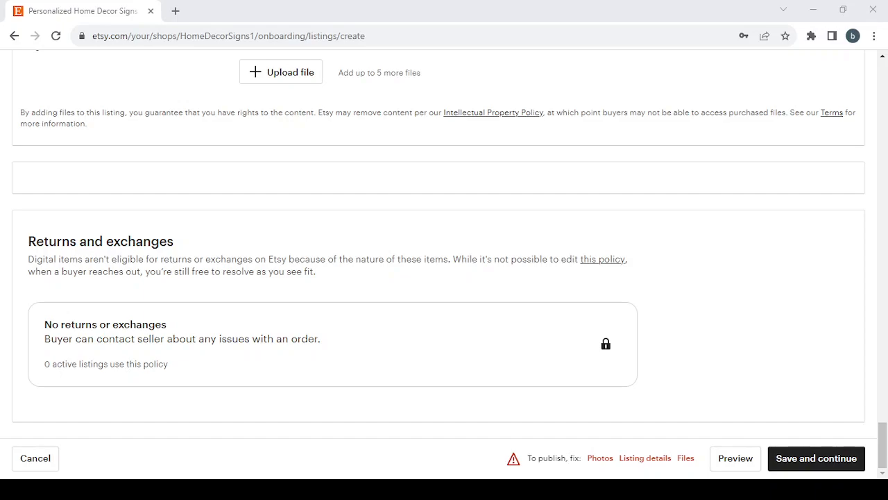
pyautogui.moveTo(871, 401)
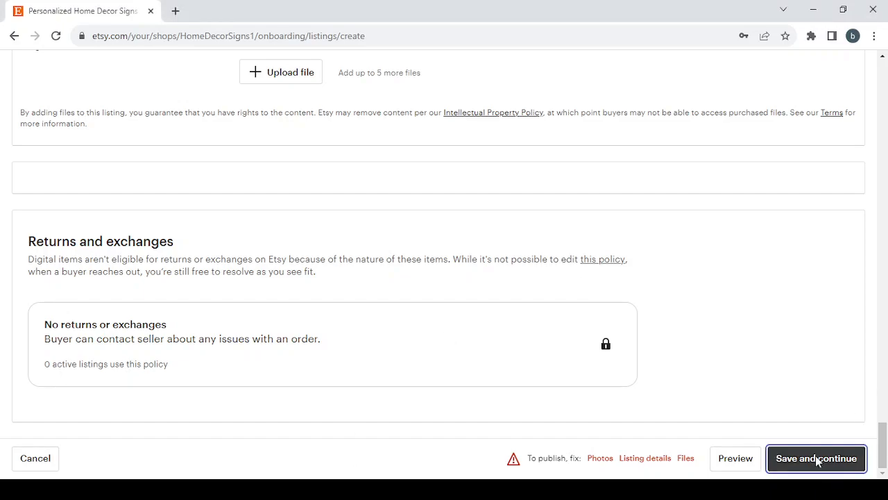
pyautogui.click(816, 457)
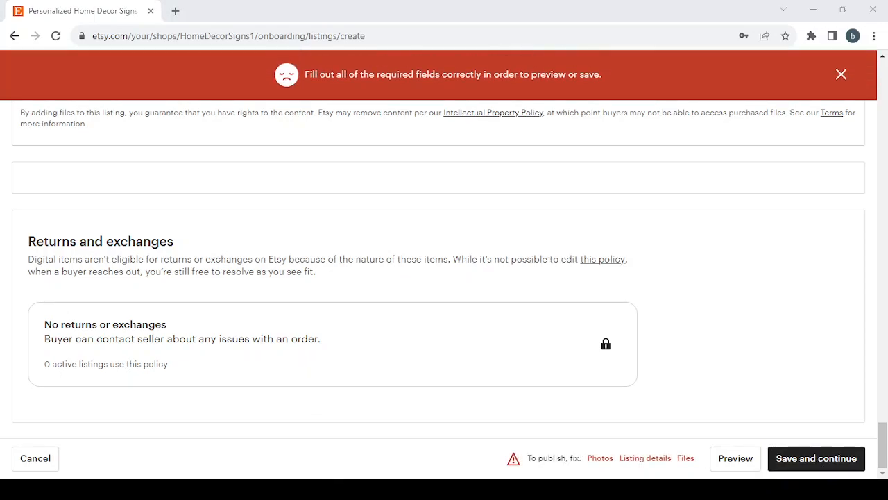
pyautogui.click(841, 75)
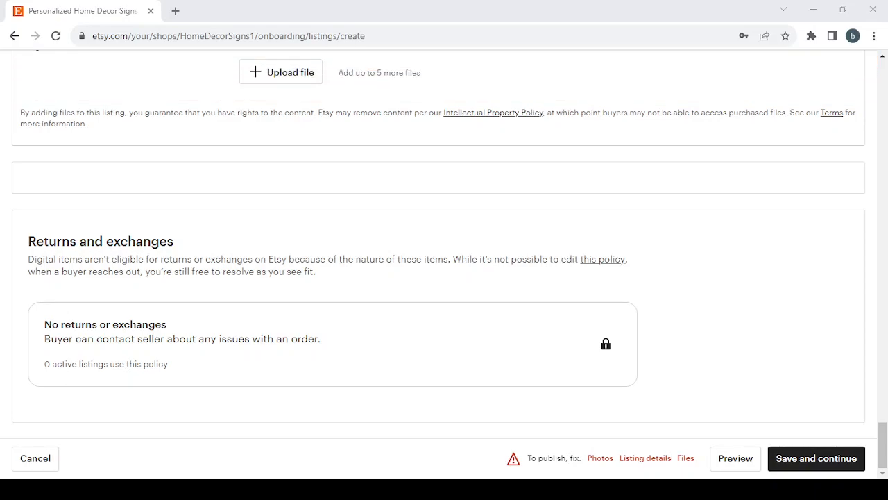